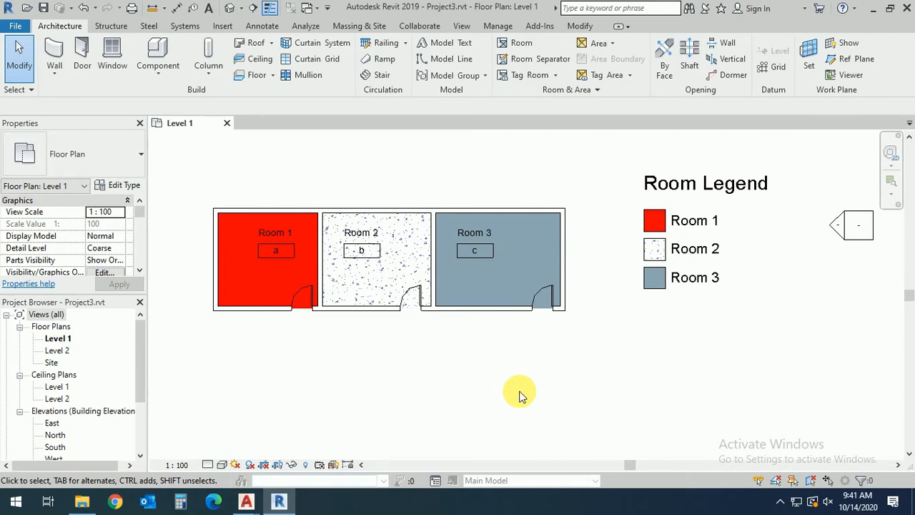
{"action": "mouse_move", "coordinate": [500, 392]}
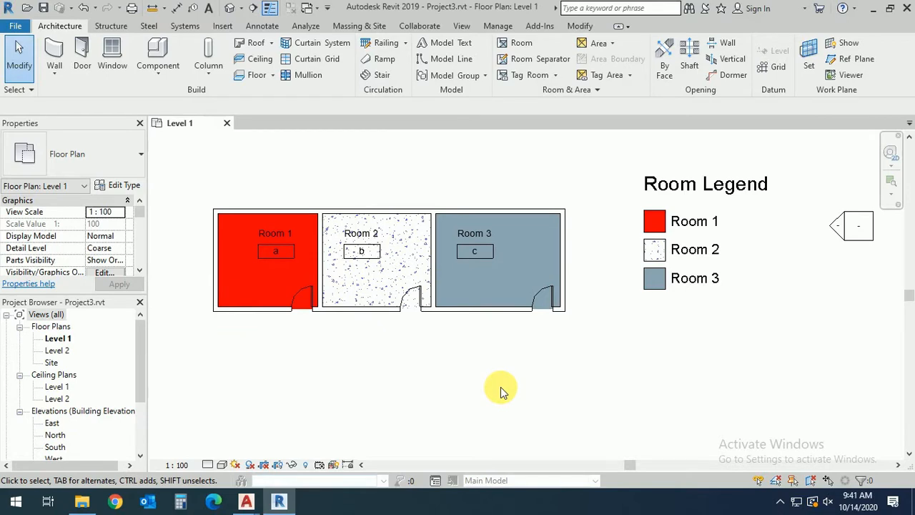
{"action": "mouse_move", "coordinate": [537, 170]}
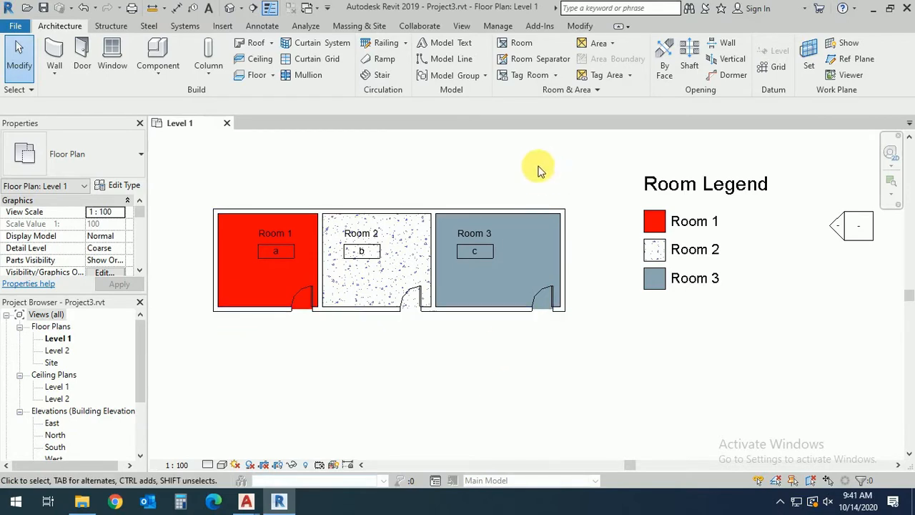
{"action": "mouse_move", "coordinate": [511, 246]}
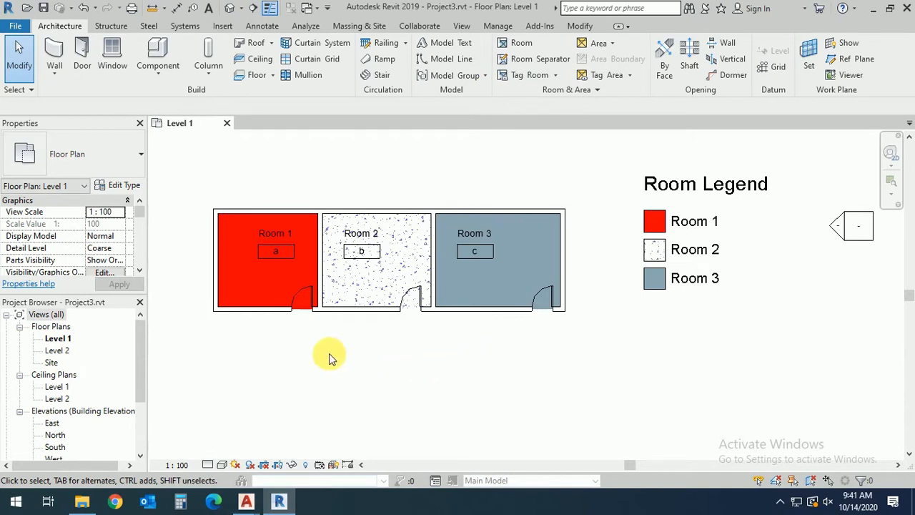
Draw three adjoining rectangular rooms with the Wall tool using the Rectangle draw option.
{"action": "left_click", "coordinate": [274, 243]}
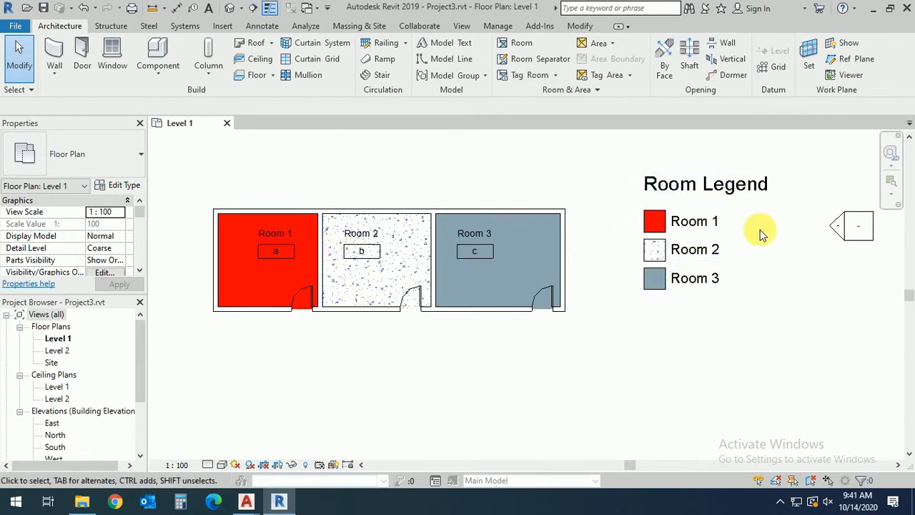
{"action": "mouse_move", "coordinate": [354, 198]}
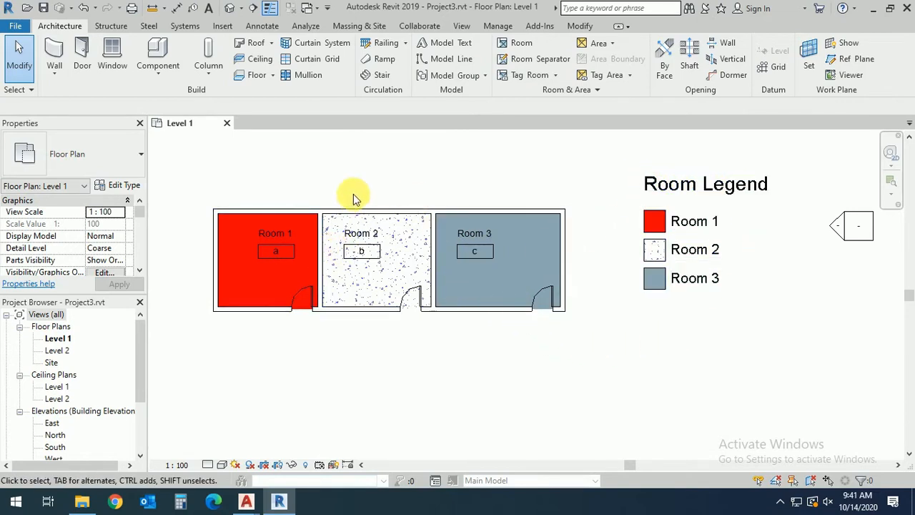
{"action": "mouse_move", "coordinate": [521, 43]}
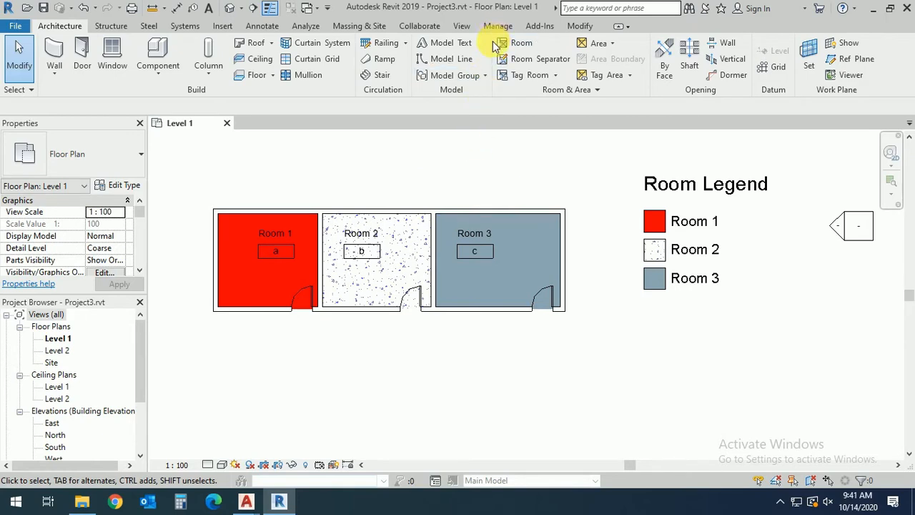
{"action": "mouse_move", "coordinate": [537, 58]}
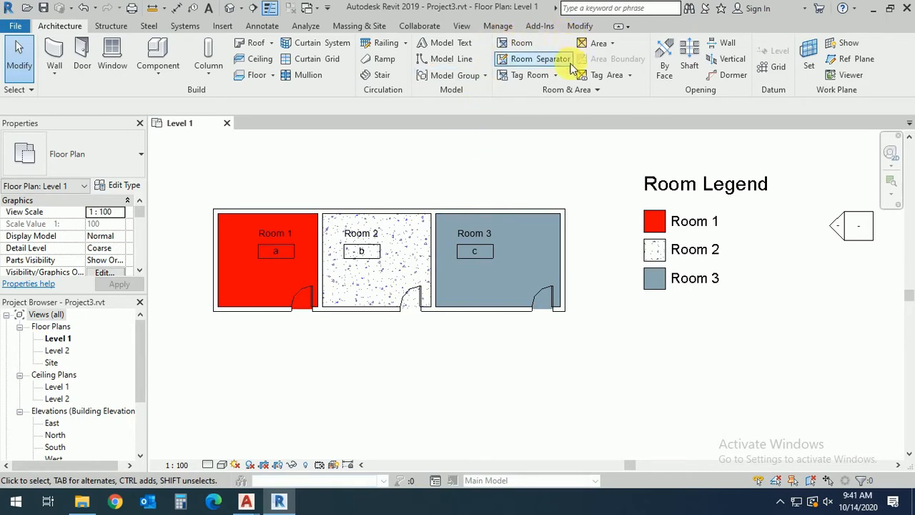
{"action": "mouse_move", "coordinate": [522, 43]}
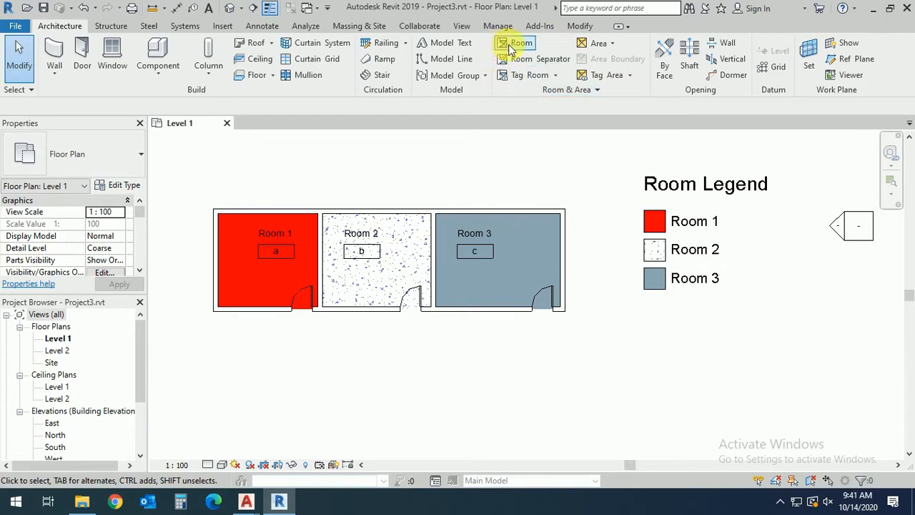
{"action": "mouse_move", "coordinate": [540, 58]}
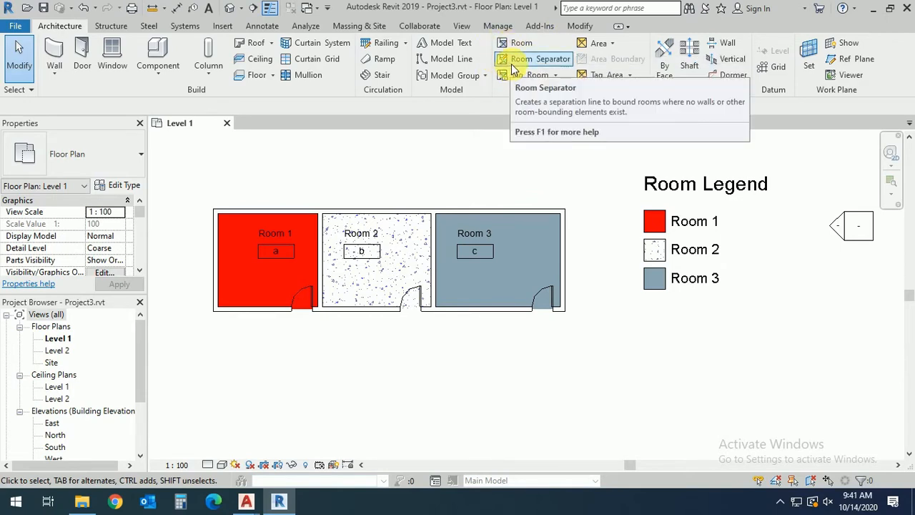
{"action": "mouse_move", "coordinate": [529, 74]}
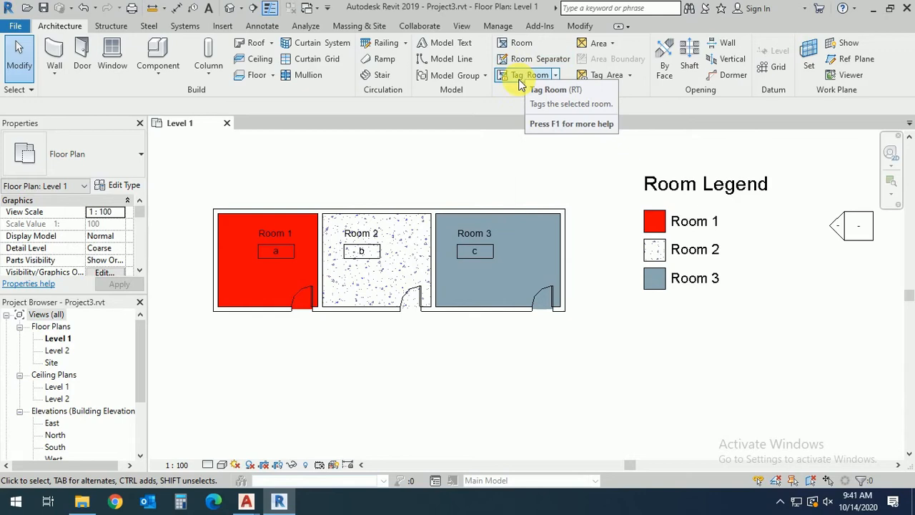
{"action": "mouse_move", "coordinate": [492, 117]}
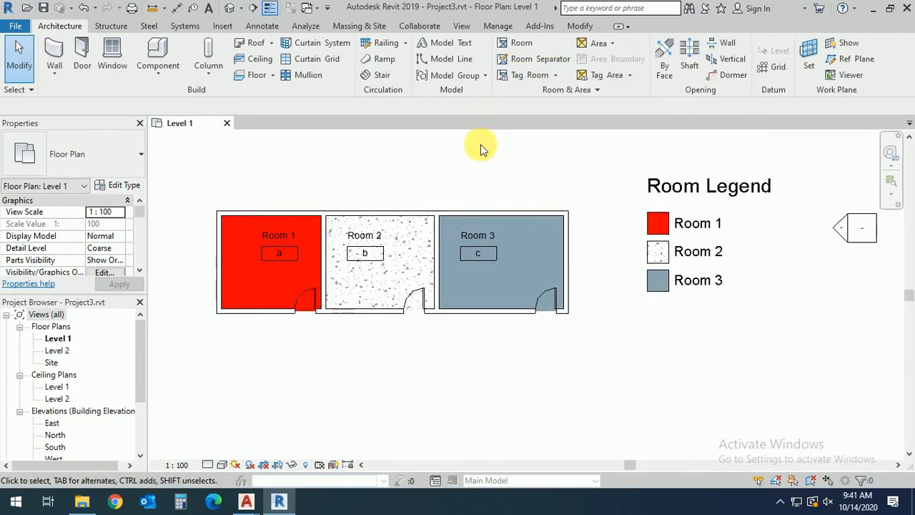
{"action": "mouse_move", "coordinate": [370, 152]}
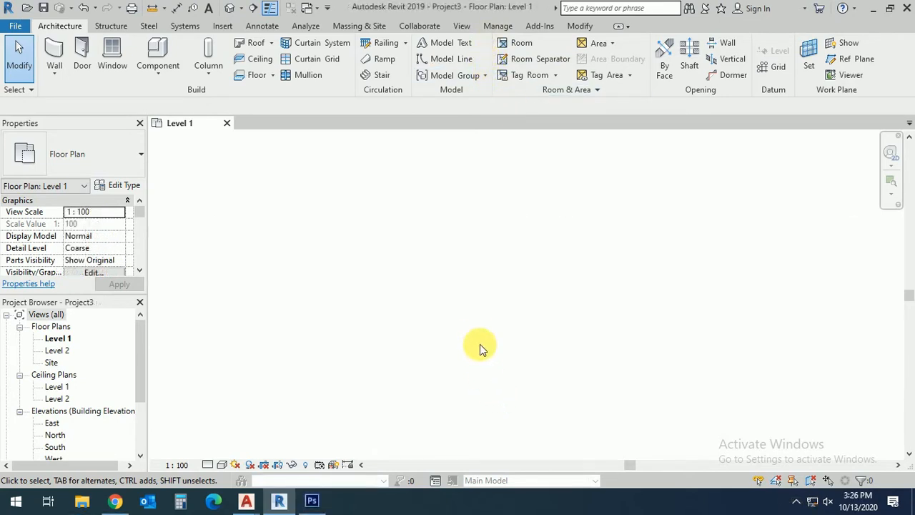
{"action": "mouse_move", "coordinate": [179, 208]}
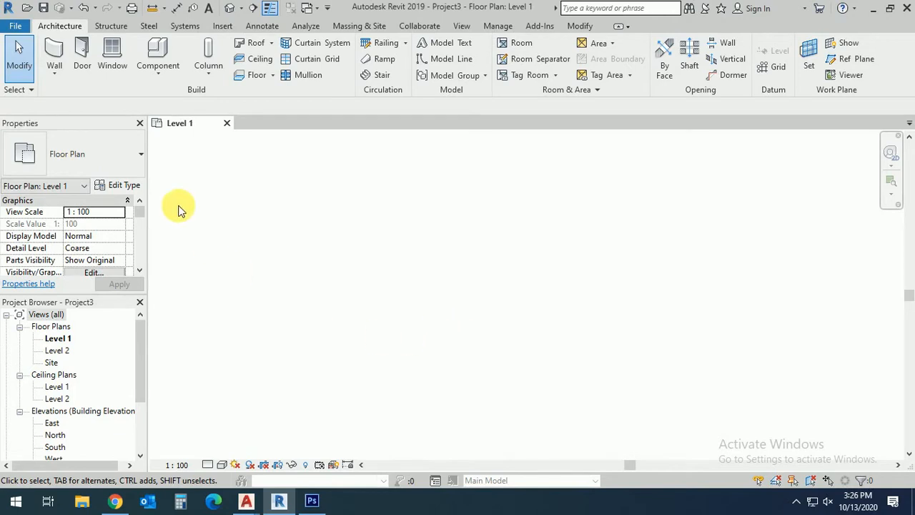
{"action": "mouse_move", "coordinate": [54, 54]}
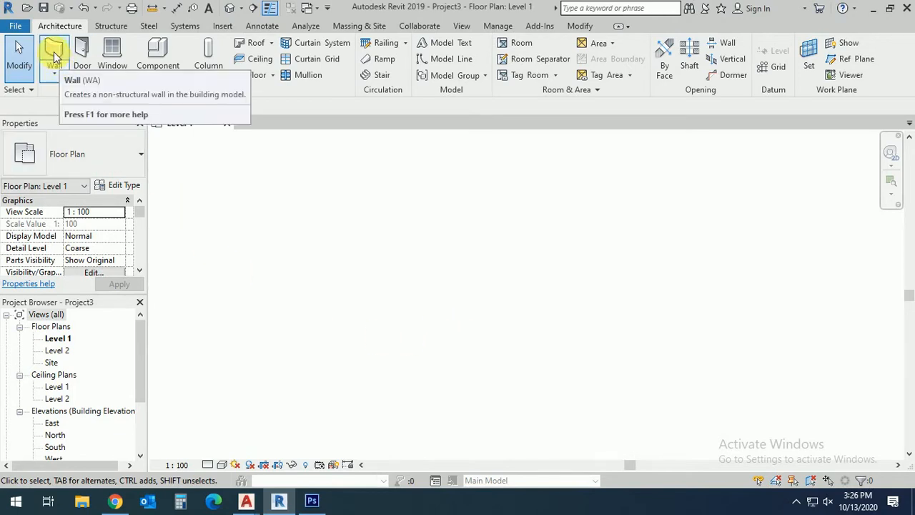
{"action": "left_click", "coordinate": [55, 54]}
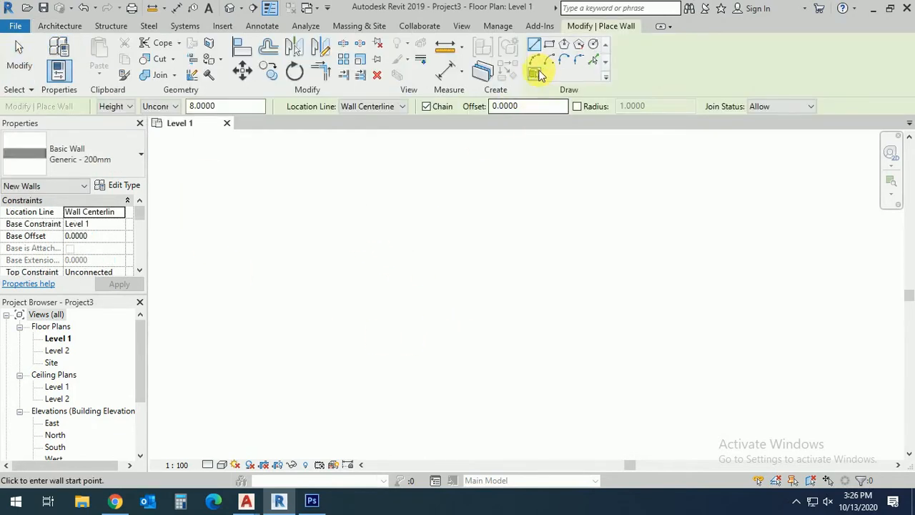
{"action": "left_click", "coordinate": [535, 74]}
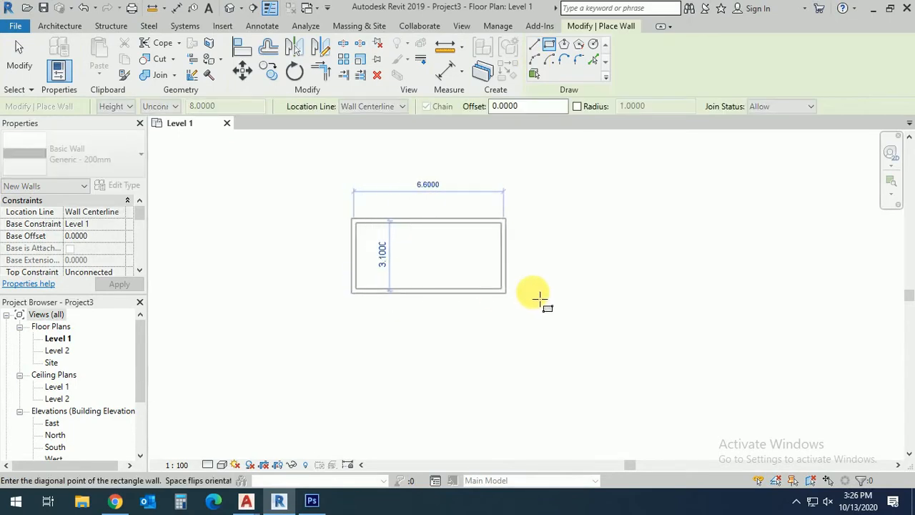
{"action": "mouse_move", "coordinate": [703, 321]}
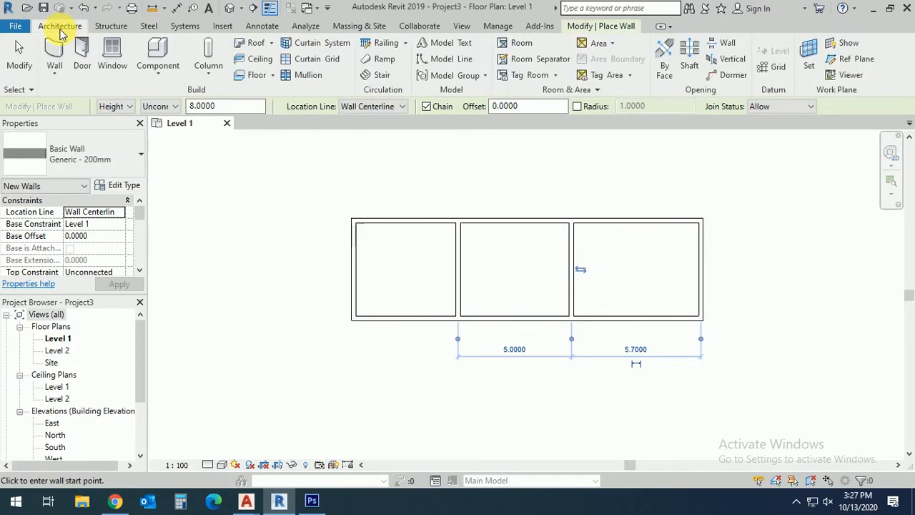
{"action": "left_click", "coordinate": [82, 54]}
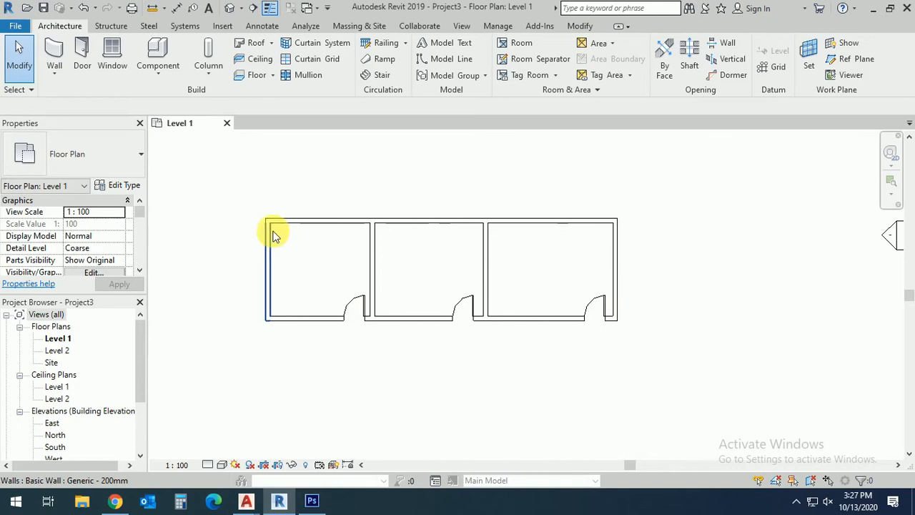
{"action": "mouse_move", "coordinate": [406, 263]}
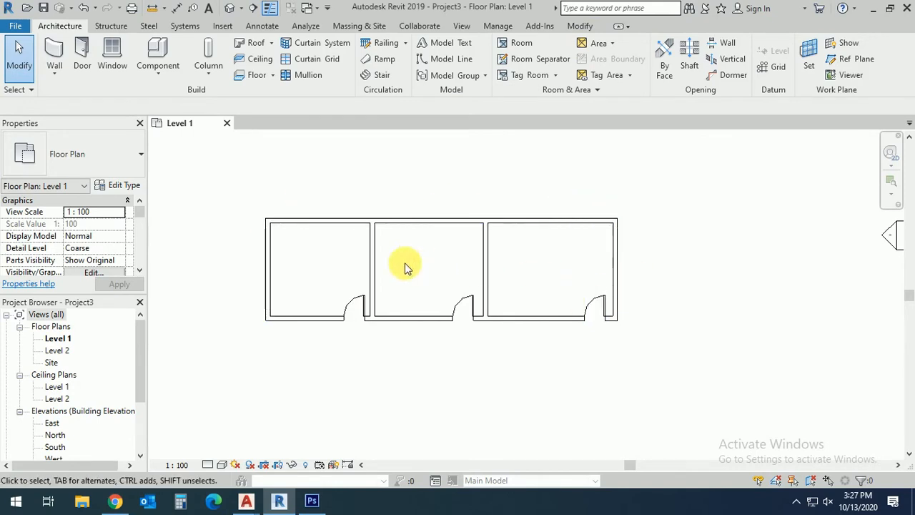
{"action": "mouse_move", "coordinate": [343, 257]}
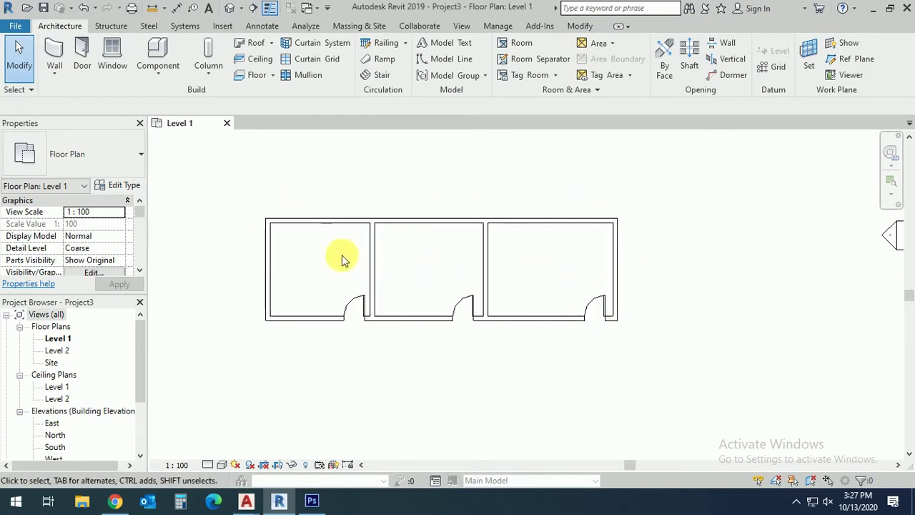
{"action": "mouse_move", "coordinate": [303, 277]}
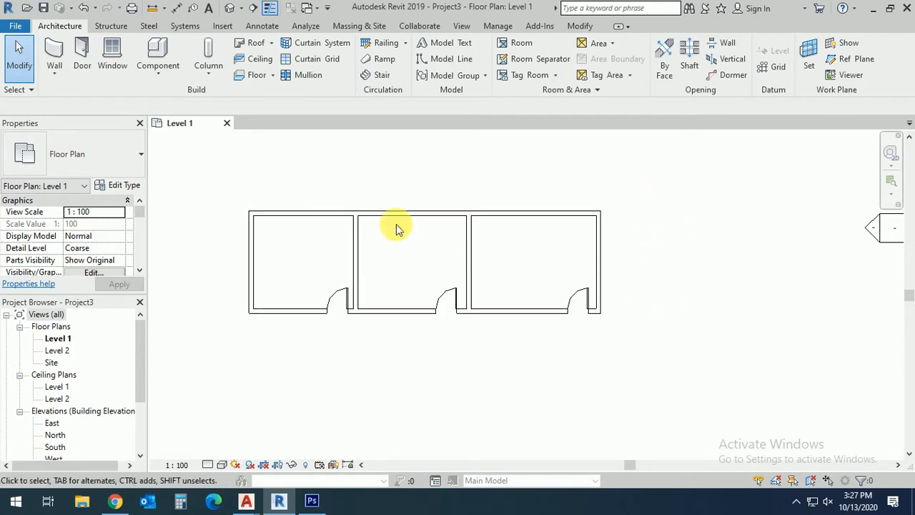
{"action": "mouse_move", "coordinate": [389, 271]}
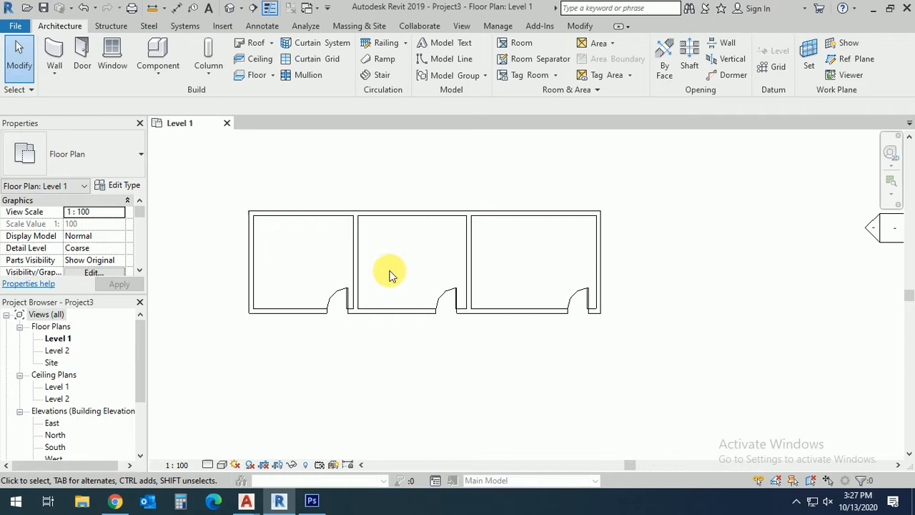
{"action": "mouse_move", "coordinate": [520, 43]}
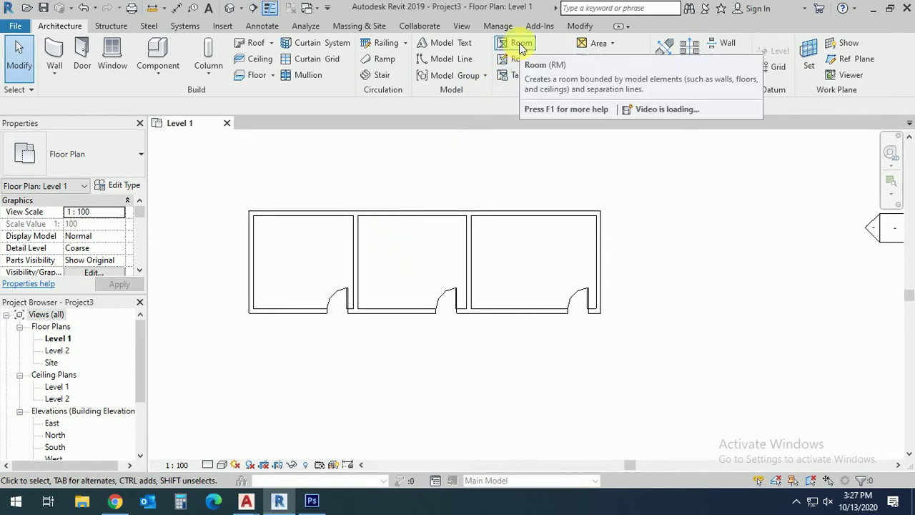
Place a room in the third enclosed space with the Room tool and select its tag for editing.
{"action": "left_click", "coordinate": [520, 43]}
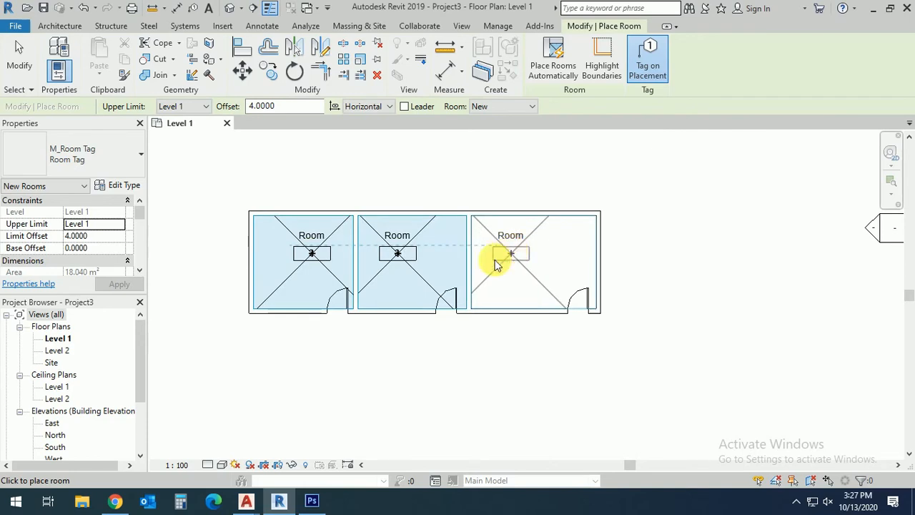
{"action": "left_click", "coordinate": [510, 253]}
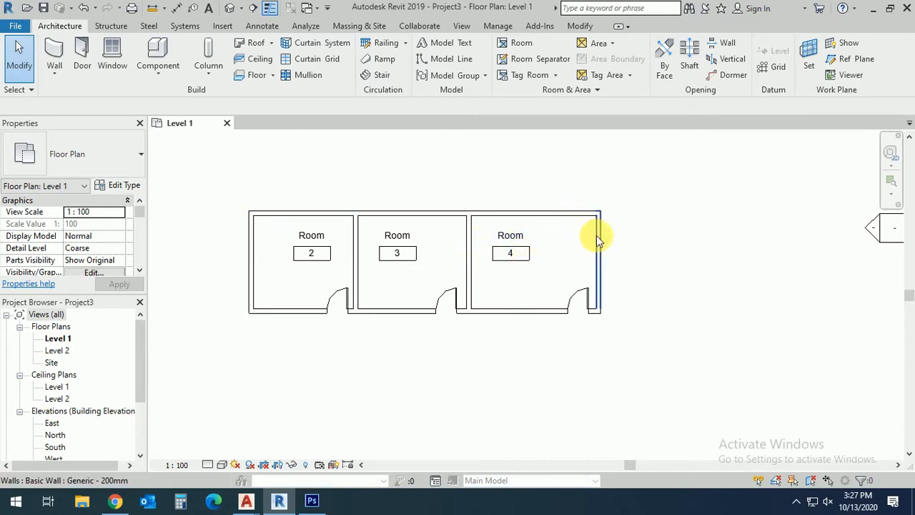
{"action": "left_click", "coordinate": [536, 278]}
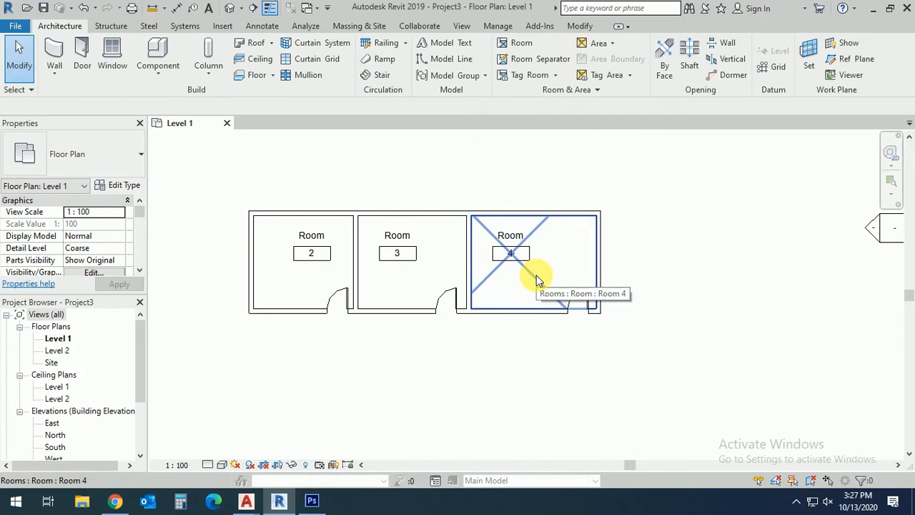
{"action": "left_click", "coordinate": [509, 235]}
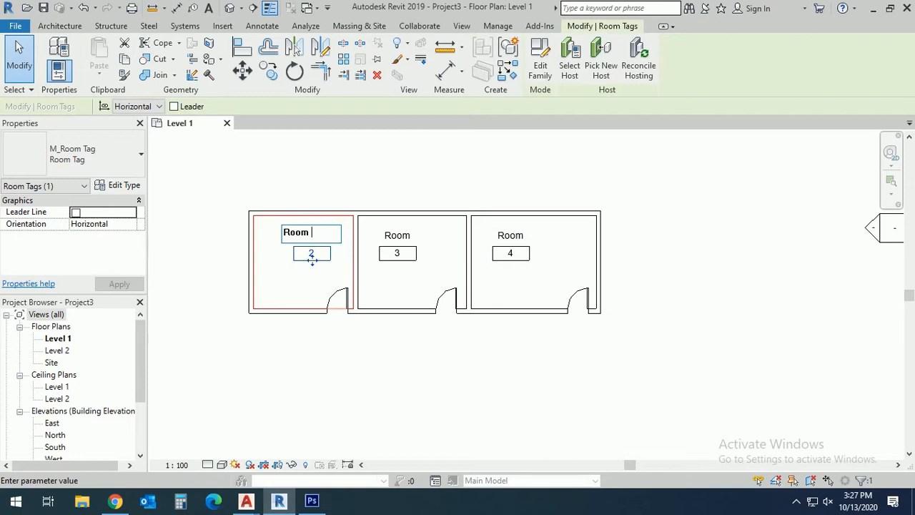
Rename the rooms Room 1, Room 2 and Room 3 and renumber them a, b and c.
{"action": "left_click", "coordinate": [398, 234]}
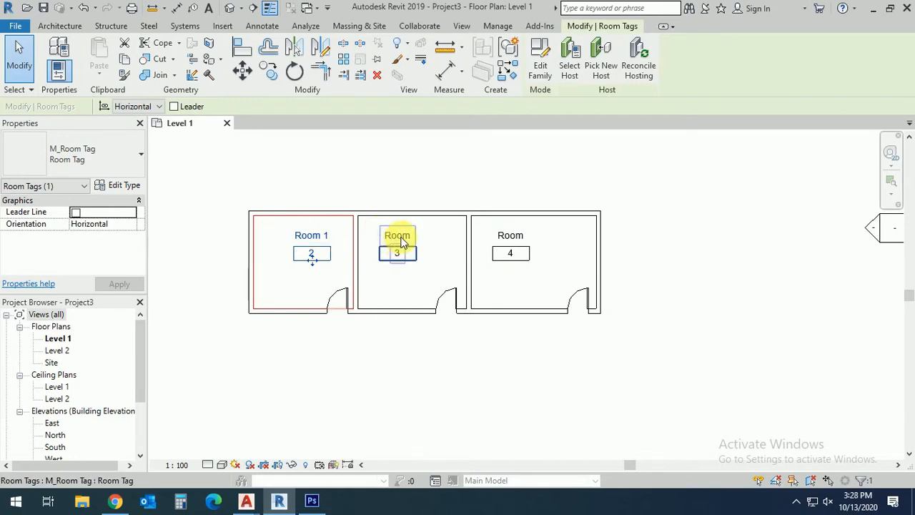
{"action": "double_click", "coordinate": [397, 235]}
{"action": "type", "text": " 2"}
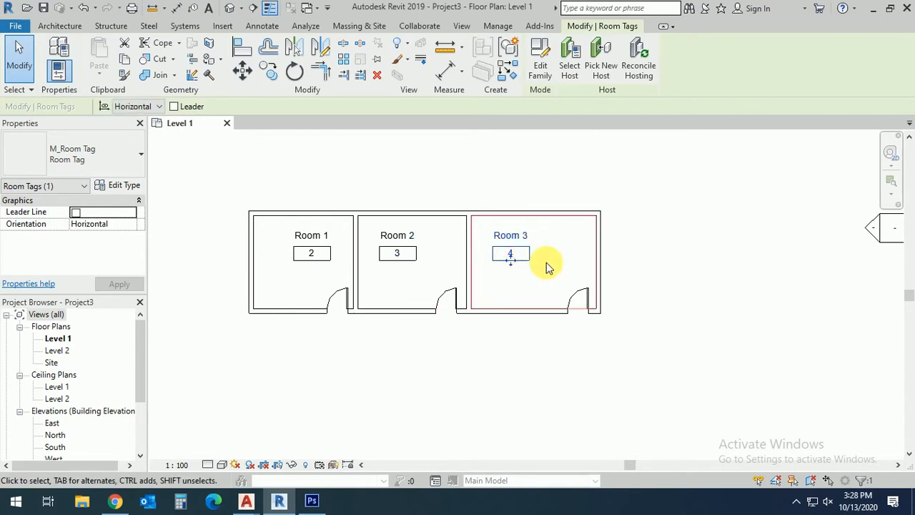
{"action": "left_click", "coordinate": [544, 283]}
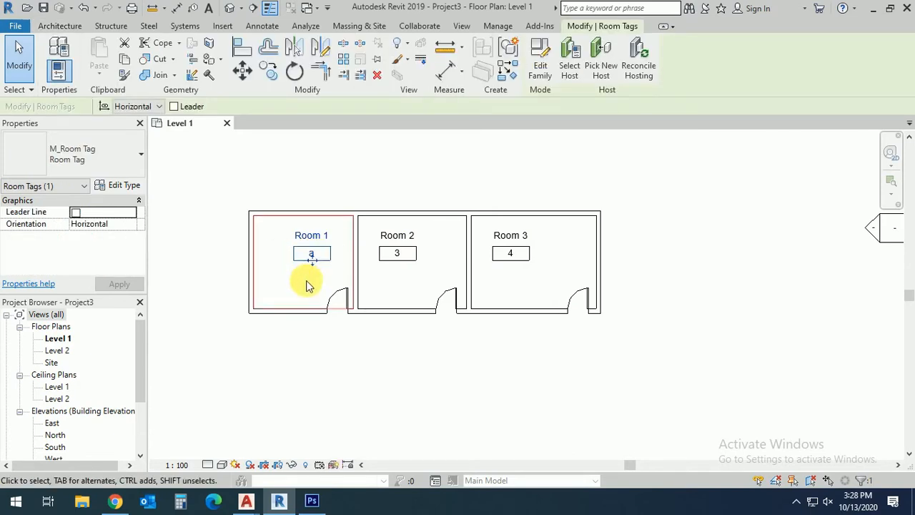
{"action": "left_click", "coordinate": [397, 253]}
{"action": "type", "text": "b"}
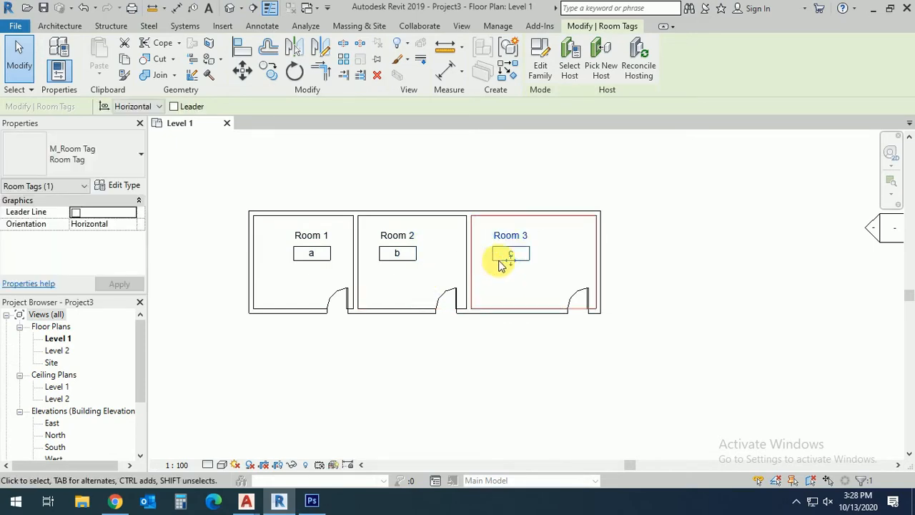
{"action": "left_click", "coordinate": [398, 253]}
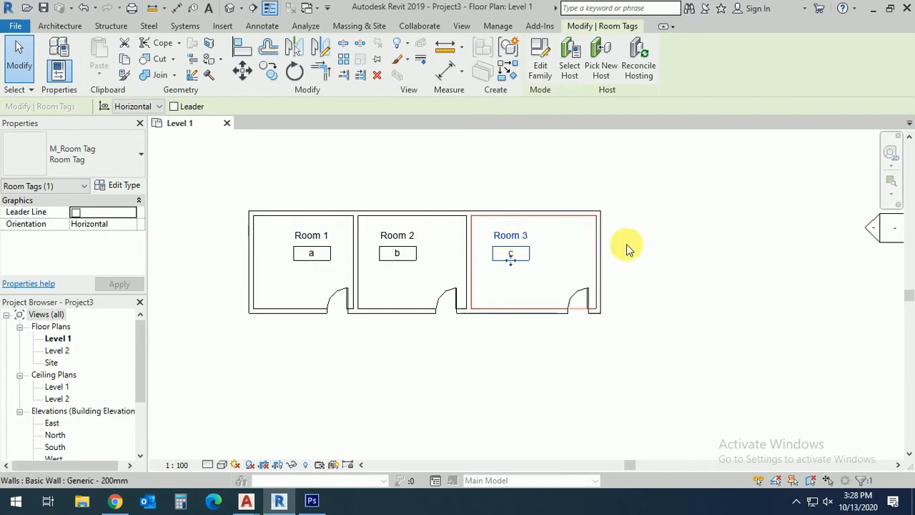
{"action": "left_click", "coordinate": [626, 243]}
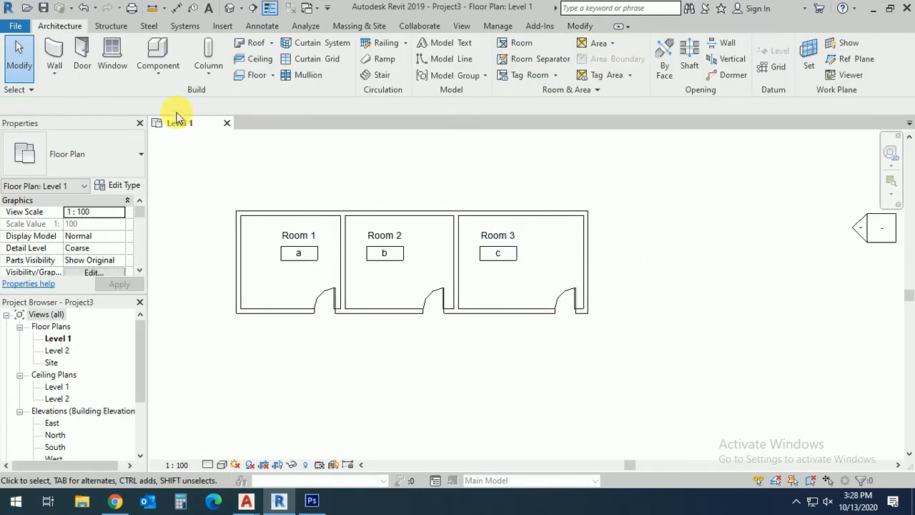
{"action": "mouse_move", "coordinate": [223, 26]}
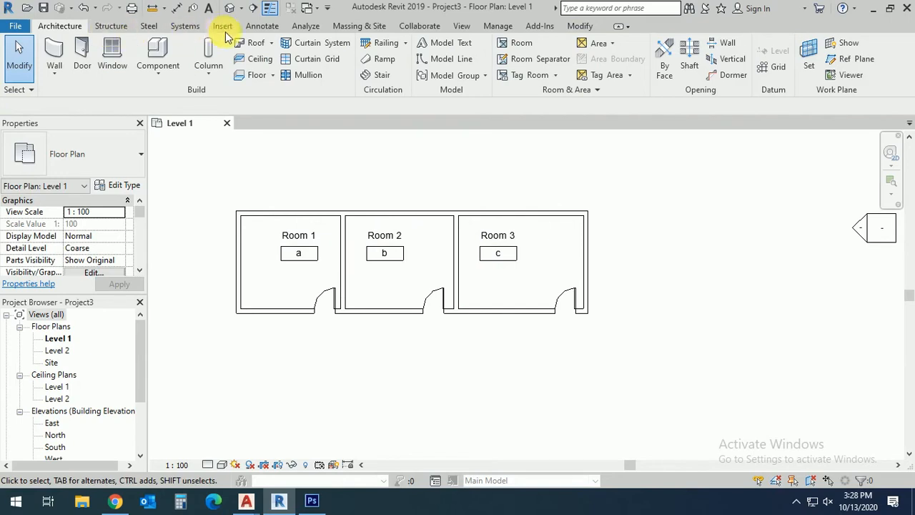
{"action": "mouse_move", "coordinate": [677, 236]}
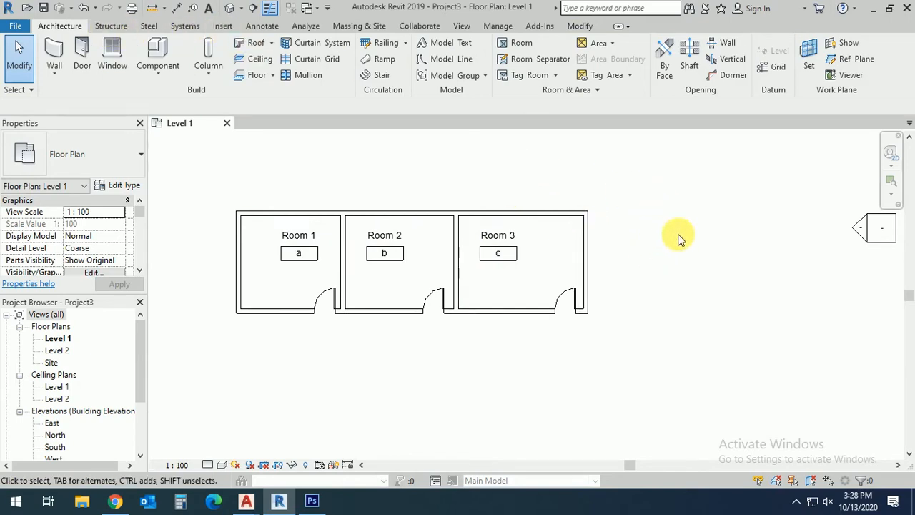
{"action": "left_click", "coordinate": [261, 26]}
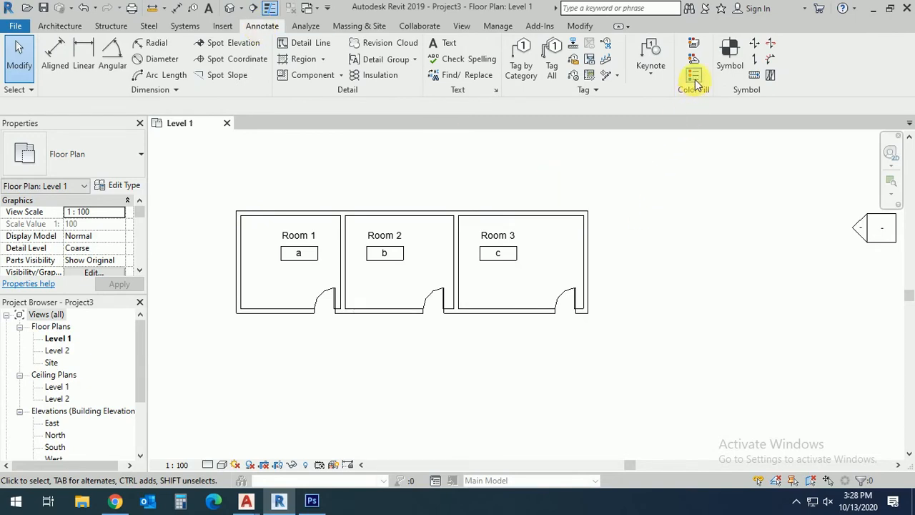
{"action": "mouse_move", "coordinate": [693, 74]}
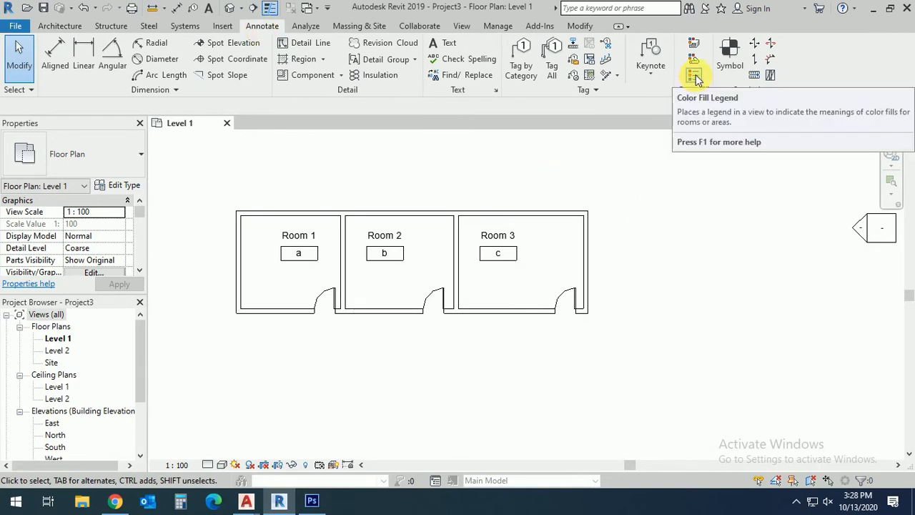
Place a Color Fill Legend right of the plan for Rooms, coloured by Name.
{"action": "left_click", "coordinate": [693, 74]}
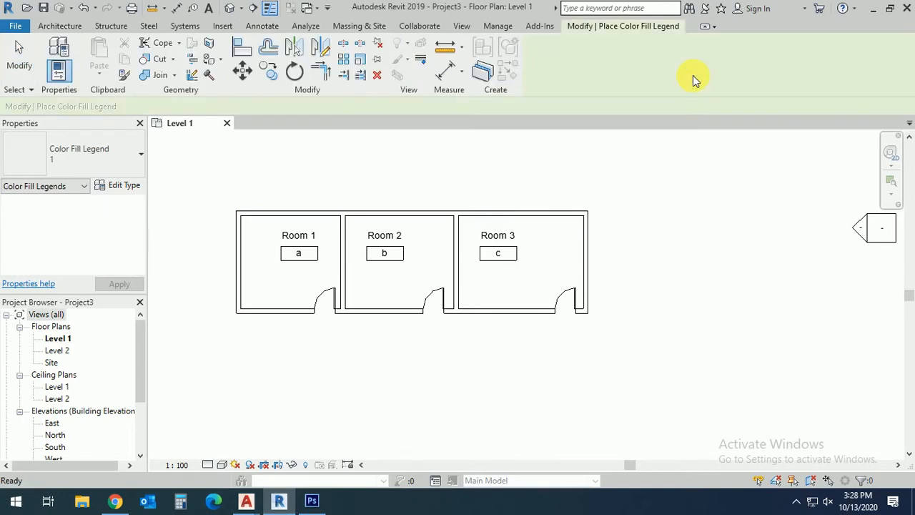
{"action": "mouse_move", "coordinate": [636, 223]}
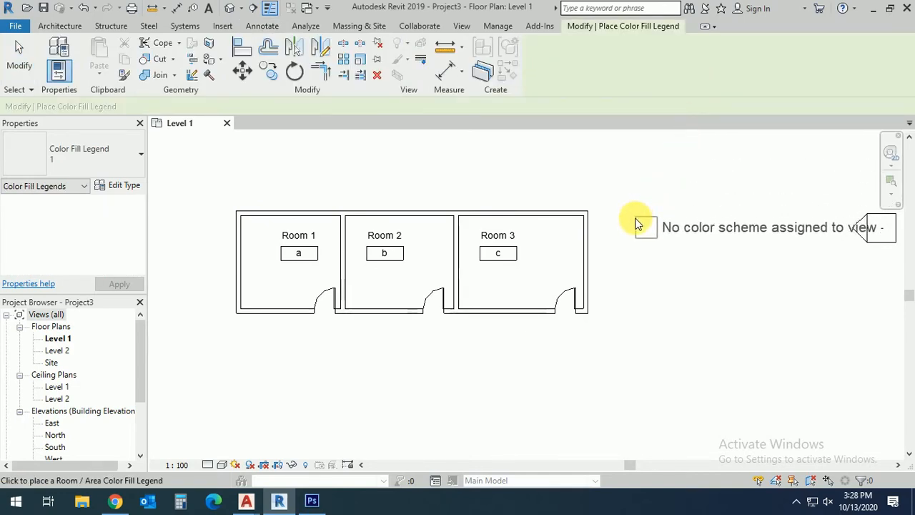
{"action": "left_click", "coordinate": [644, 228]}
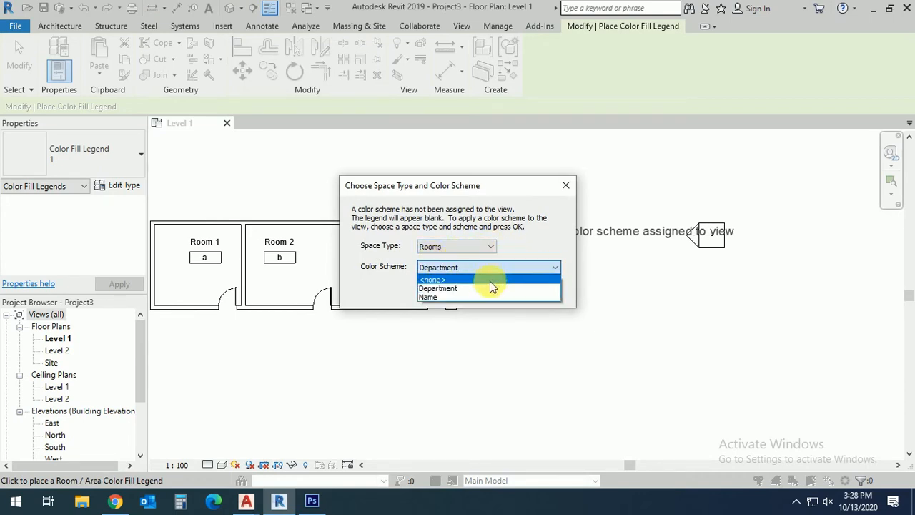
{"action": "left_click", "coordinate": [427, 296]}
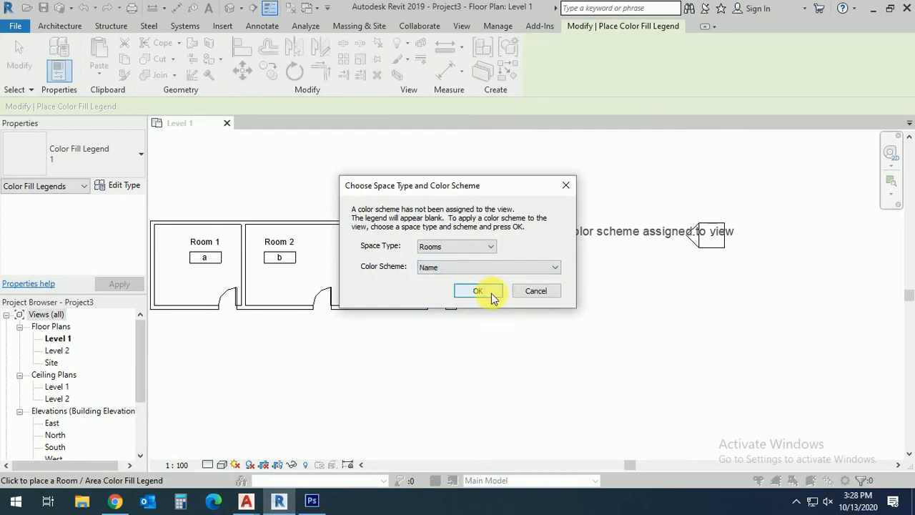
{"action": "left_click", "coordinate": [477, 290]}
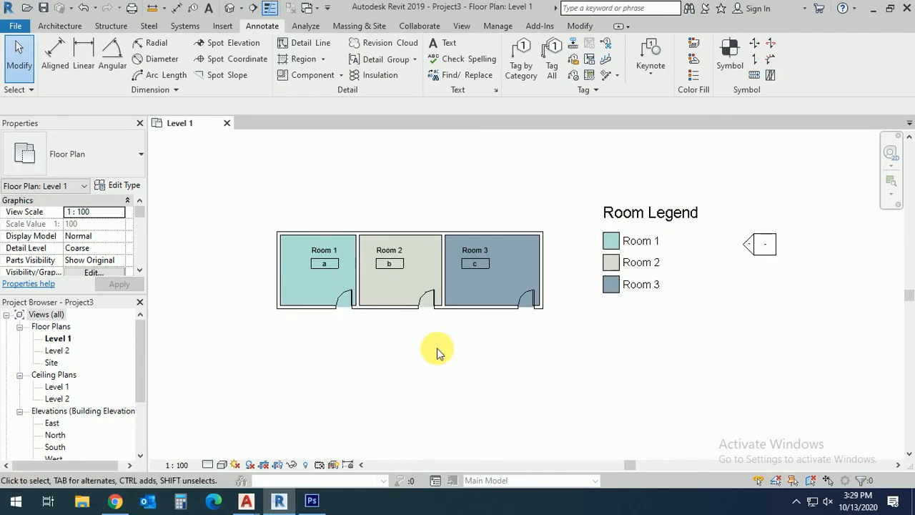
{"action": "mouse_move", "coordinate": [585, 291]}
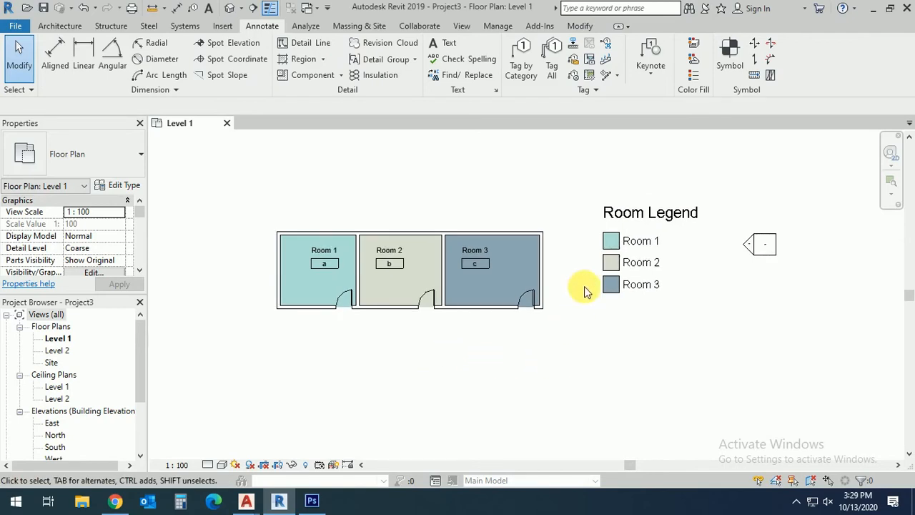
{"action": "mouse_move", "coordinate": [336, 289]}
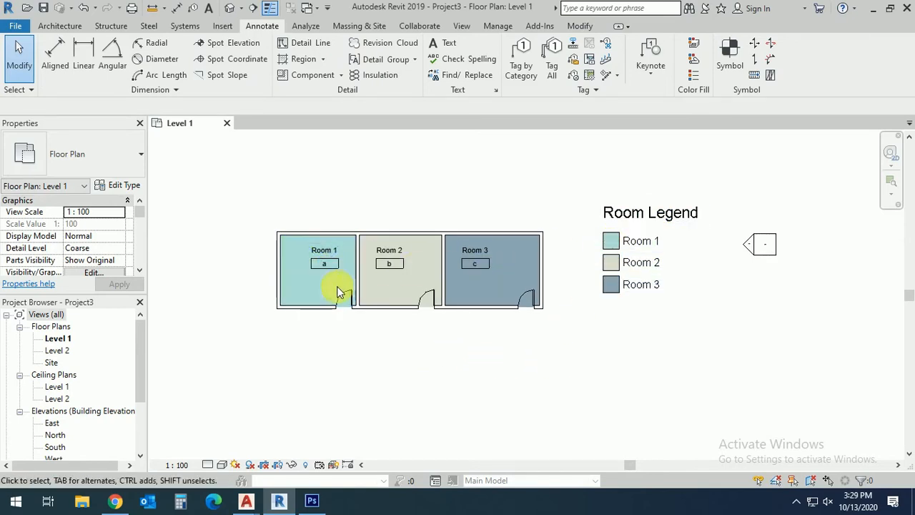
Edit the legend's colour scheme so Room 1 is filled red and apply it.
{"action": "left_click", "coordinate": [693, 263]}
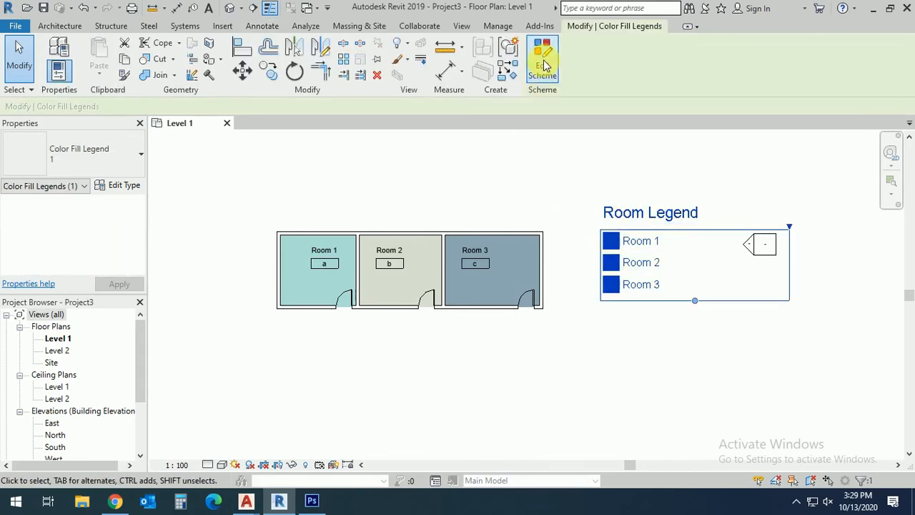
{"action": "left_click", "coordinate": [543, 61]}
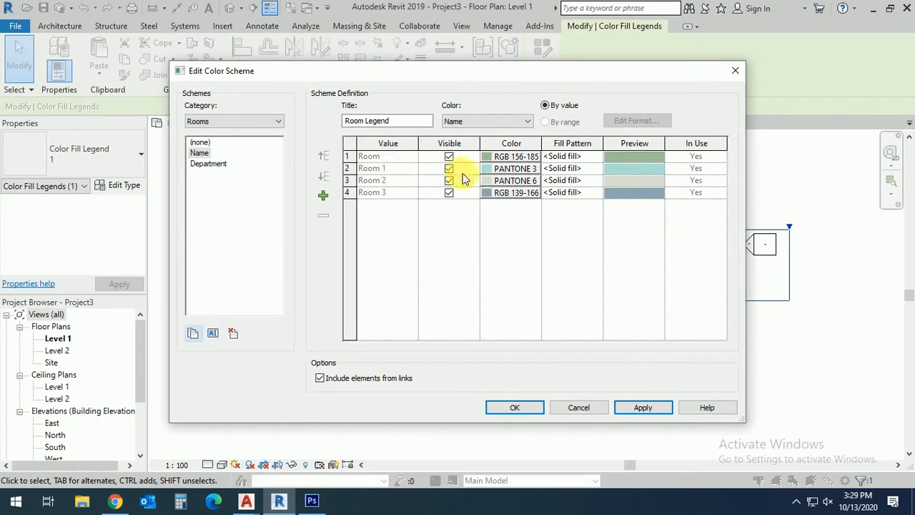
{"action": "left_click", "coordinate": [512, 169]}
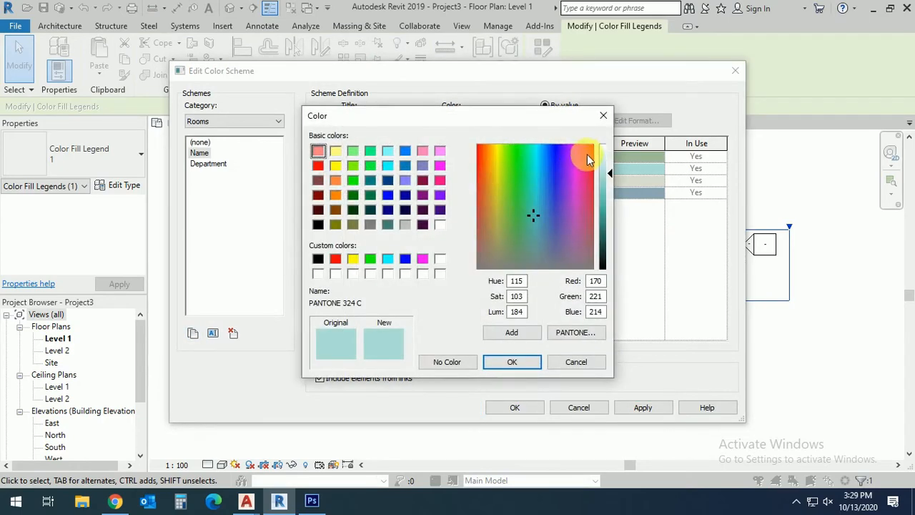
{"action": "left_click", "coordinate": [317, 165]}
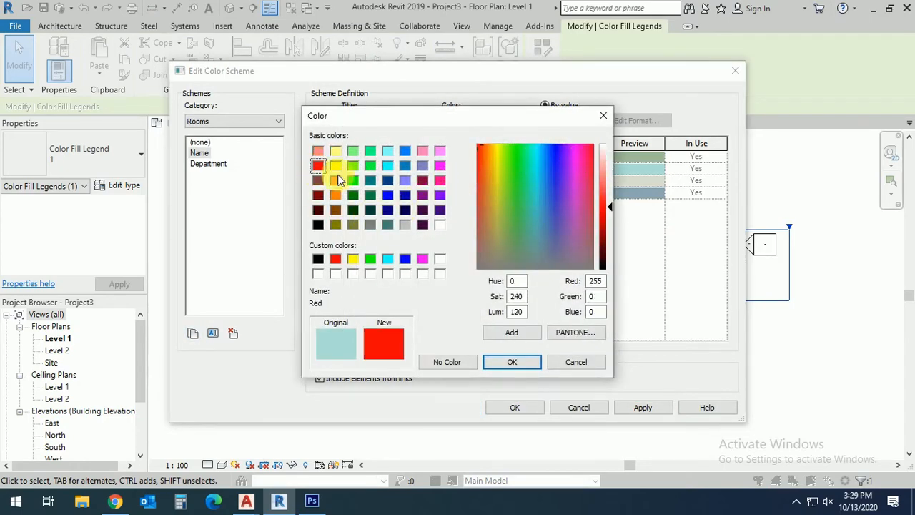
{"action": "left_click", "coordinate": [511, 360]}
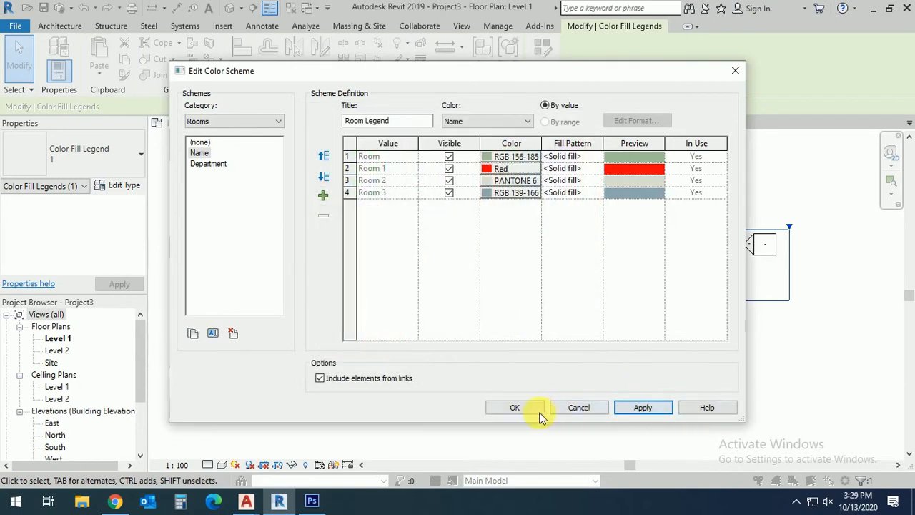
{"action": "left_click", "coordinate": [515, 406]}
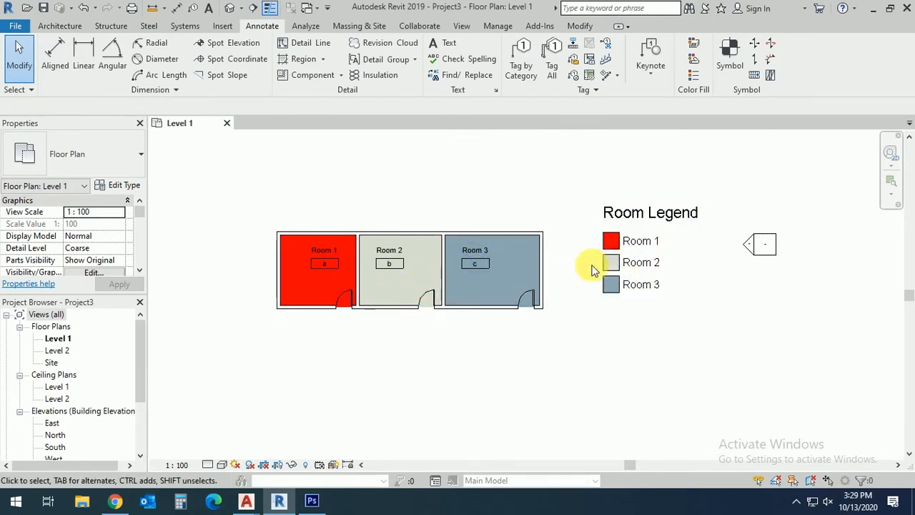
{"action": "mouse_move", "coordinate": [629, 117]}
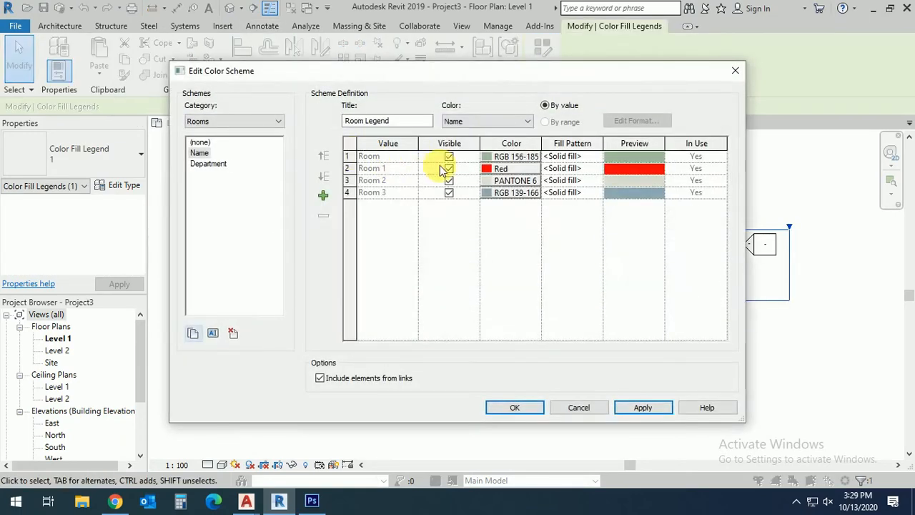
{"action": "mouse_move", "coordinate": [575, 146]}
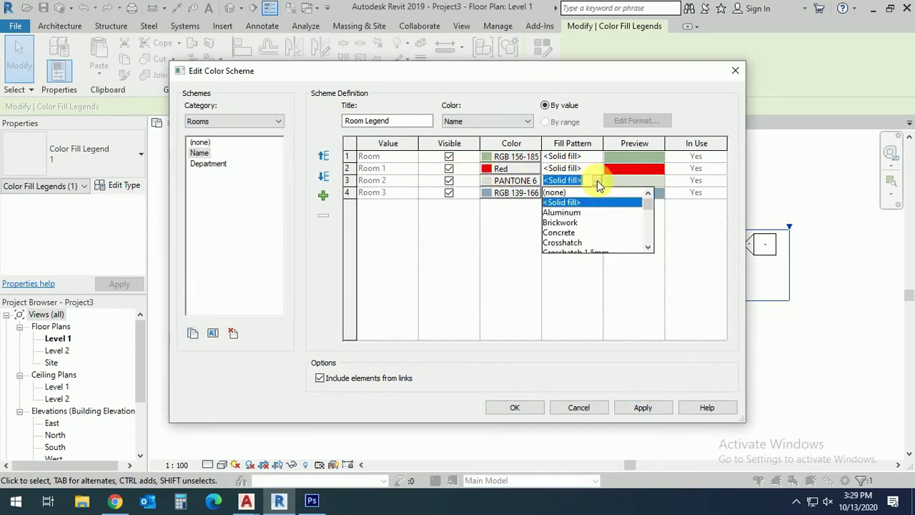
Try Horizontal 1.5mm and Plastic fill patterns for Room 2, leaving it set to Wood - Finish.
{"action": "scroll", "scroll_direction": "down", "scroll_amount": 3}
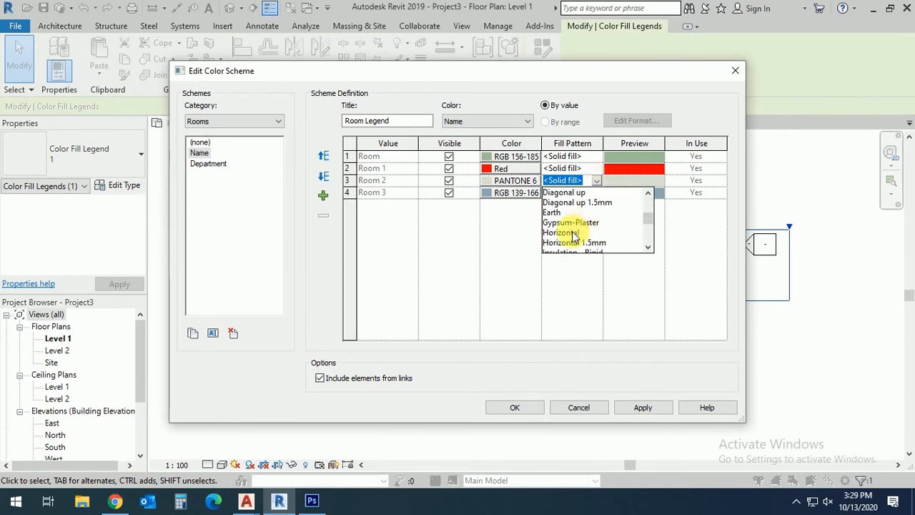
{"action": "left_click", "coordinate": [575, 241]}
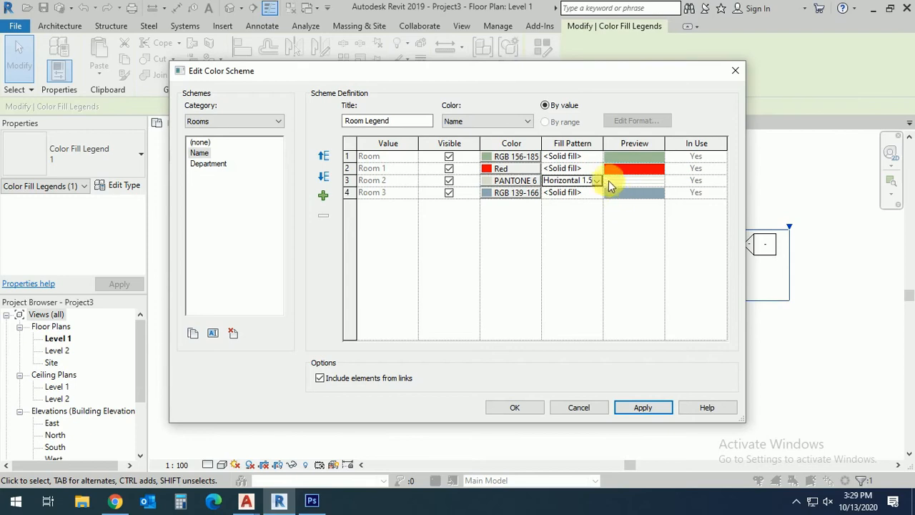
{"action": "left_click", "coordinate": [597, 180]}
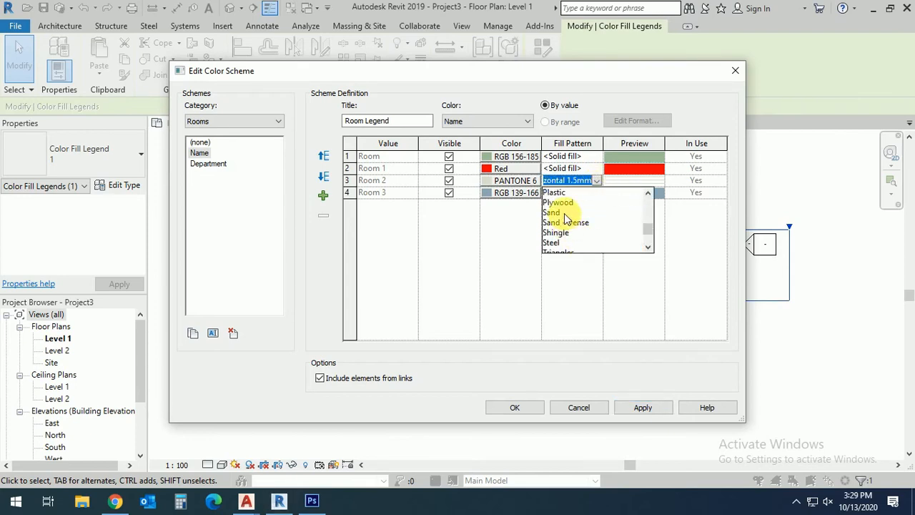
{"action": "left_click", "coordinate": [555, 191]}
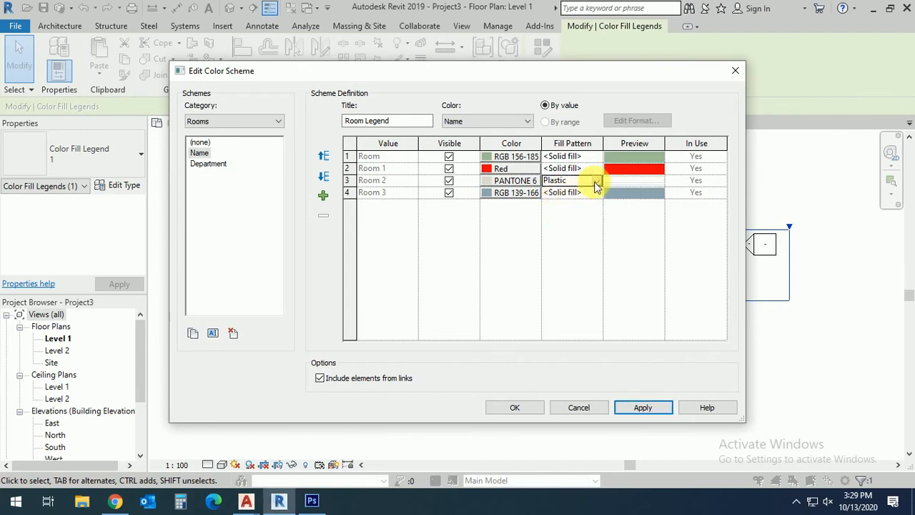
{"action": "left_click", "coordinate": [595, 180]}
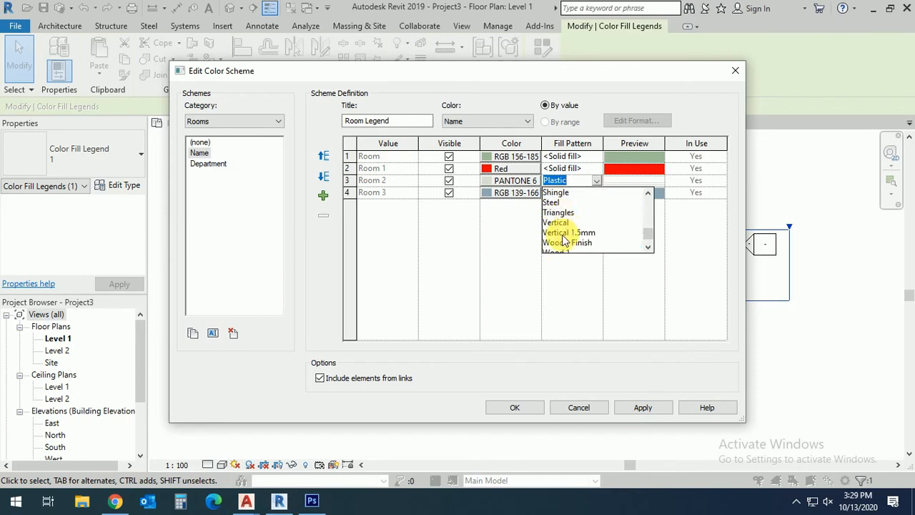
{"action": "left_click", "coordinate": [566, 243]}
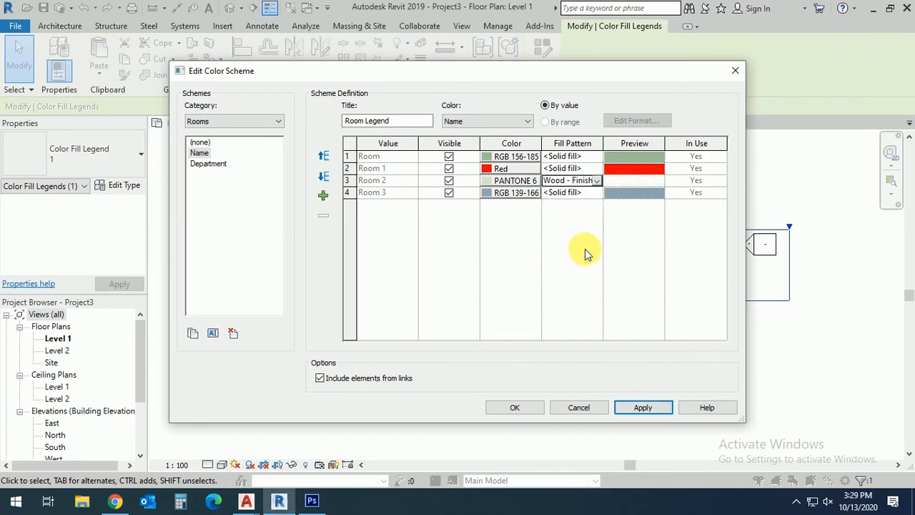
{"action": "left_click", "coordinate": [515, 406]}
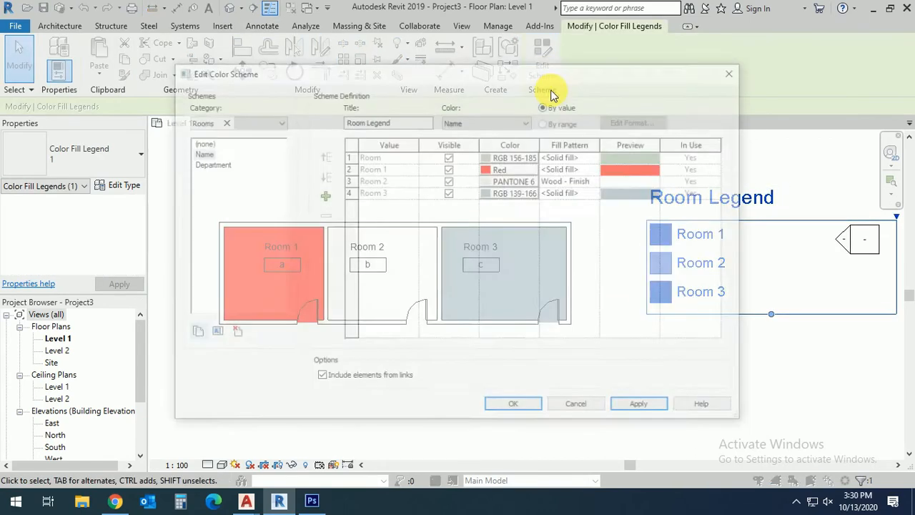
Set Room 2's fill pattern to Brickwork, then Concrete, and apply the scheme.
{"action": "left_click", "coordinate": [595, 180]}
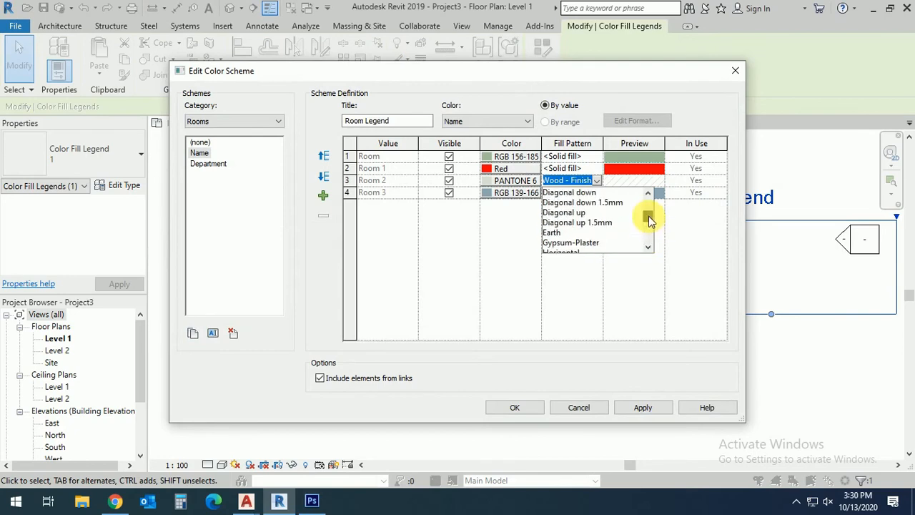
{"action": "left_click", "coordinate": [648, 192]}
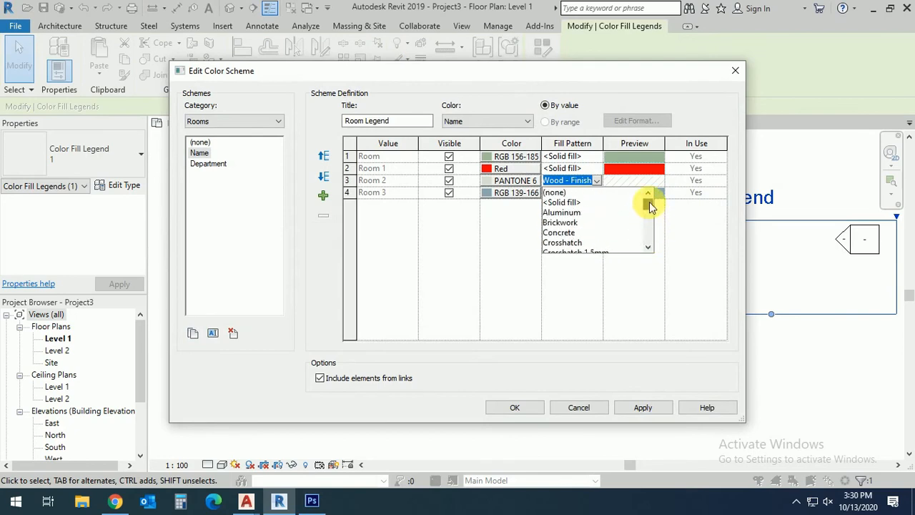
{"action": "left_click", "coordinate": [560, 221]}
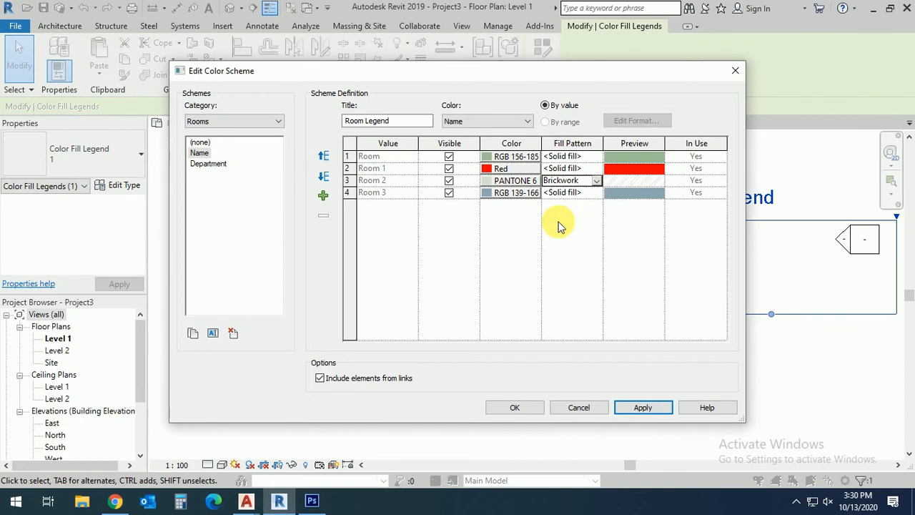
{"action": "left_click", "coordinate": [595, 180]}
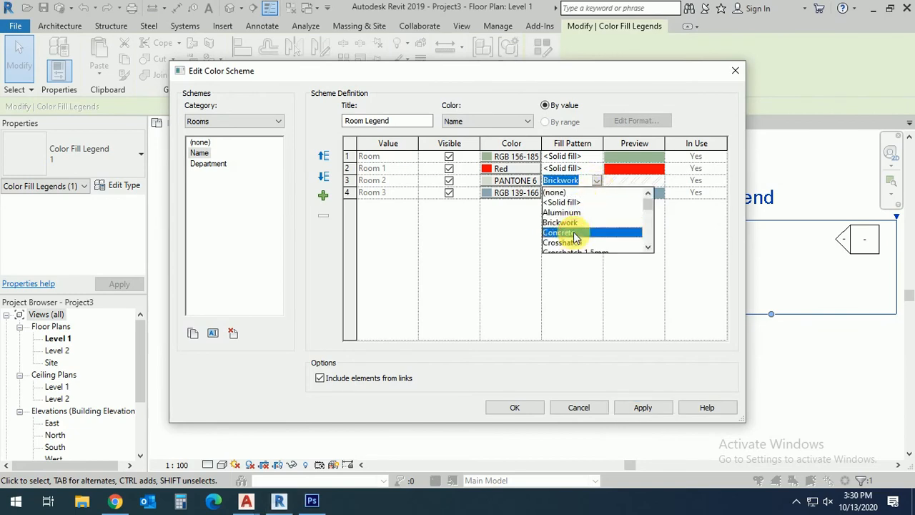
{"action": "left_click", "coordinate": [560, 231]}
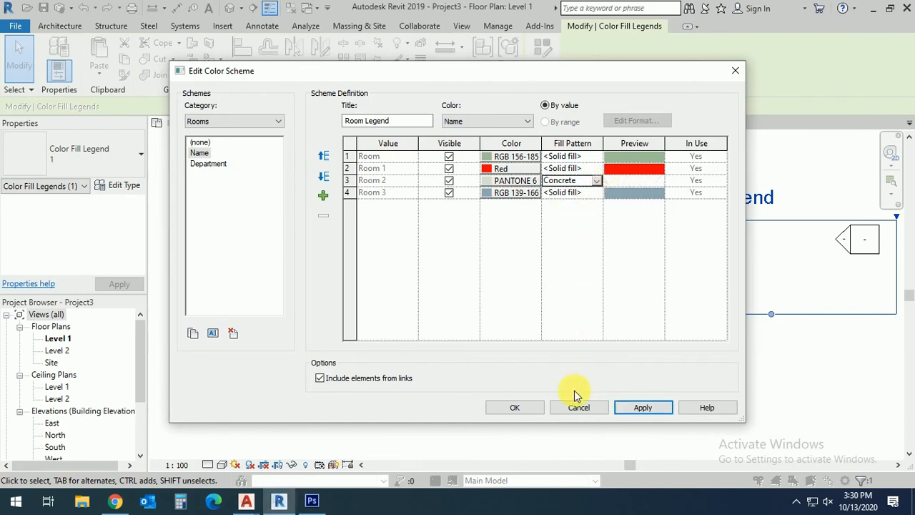
{"action": "left_click", "coordinate": [515, 406]}
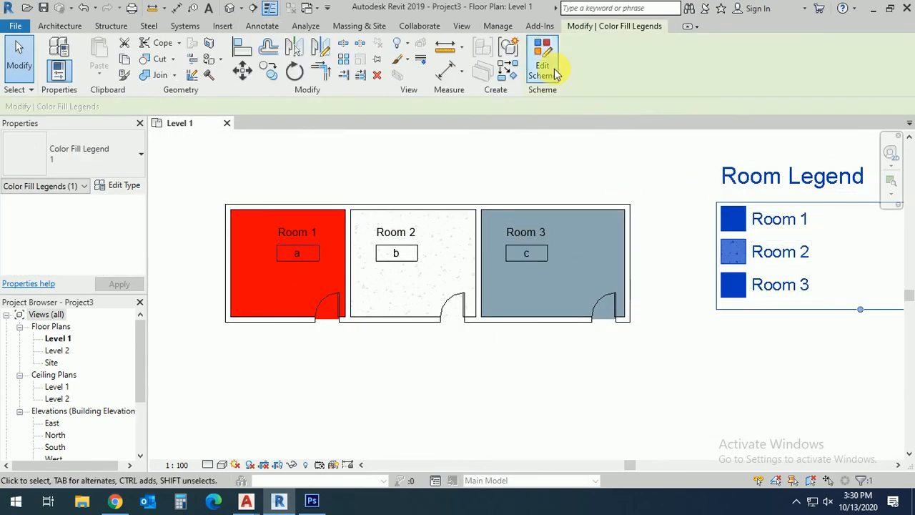
Change Room 2's scheme colour to blue RGB 051-006-227 and apply it to the plan.
{"action": "left_click", "coordinate": [542, 68]}
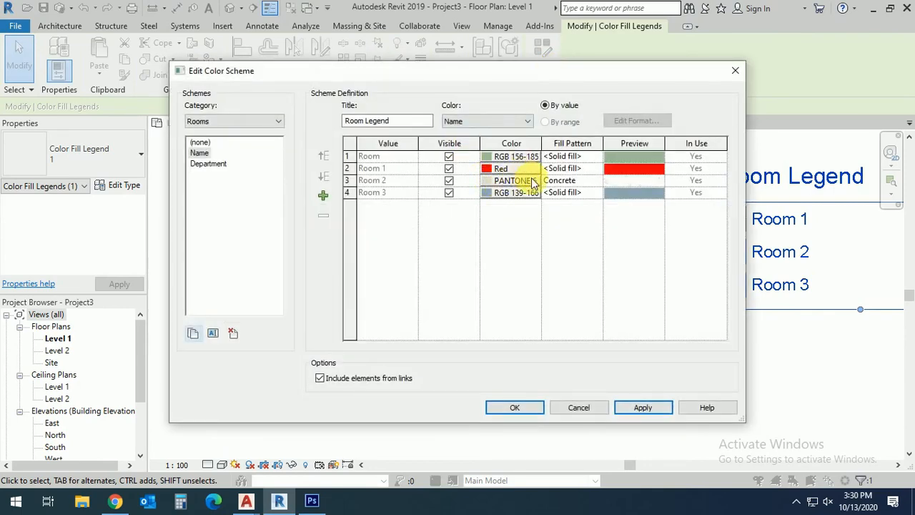
{"action": "left_click", "coordinate": [512, 180]}
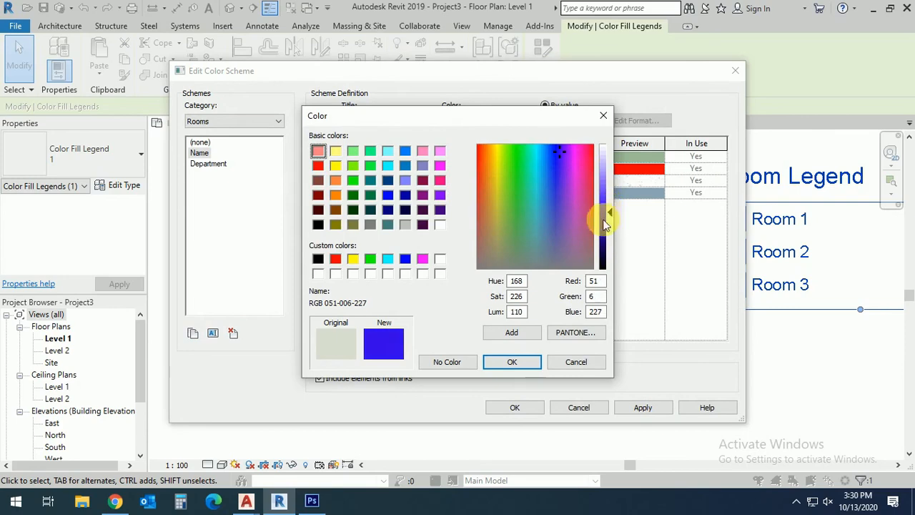
{"action": "left_click", "coordinate": [512, 362]}
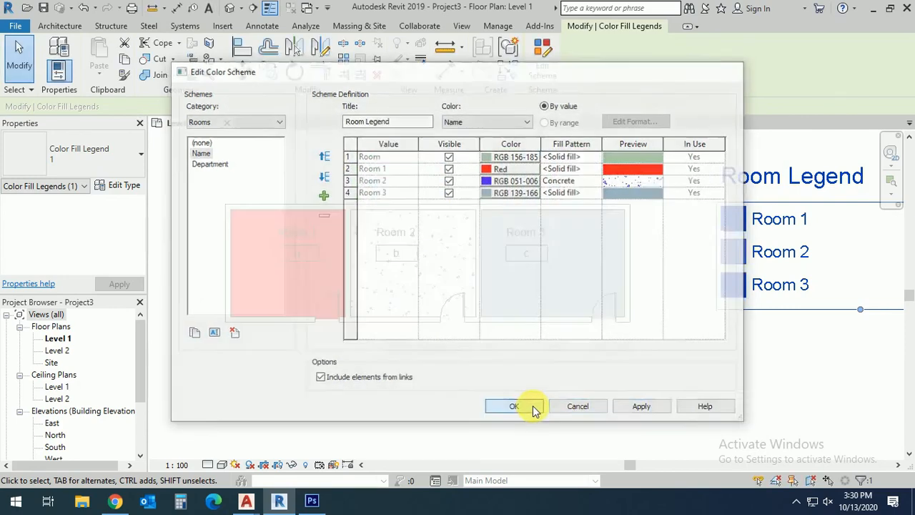
{"action": "left_click", "coordinate": [513, 406]}
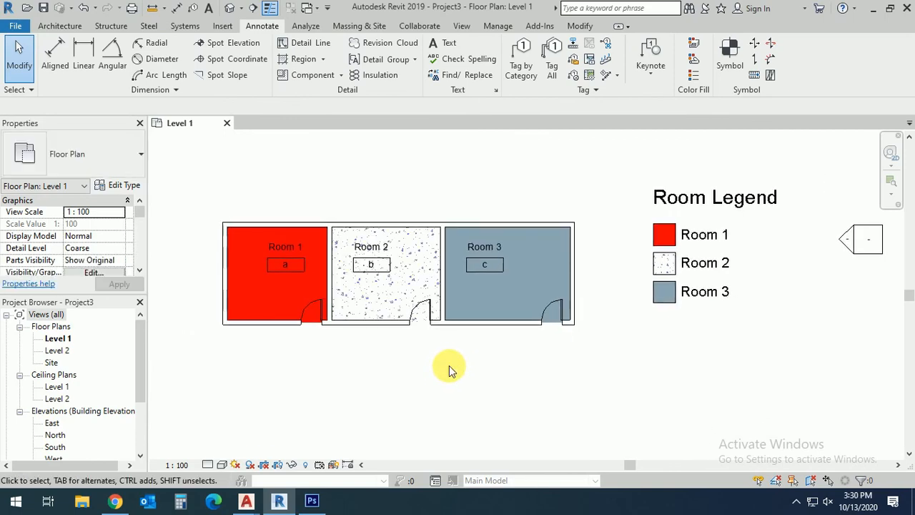
{"action": "mouse_move", "coordinate": [423, 372]}
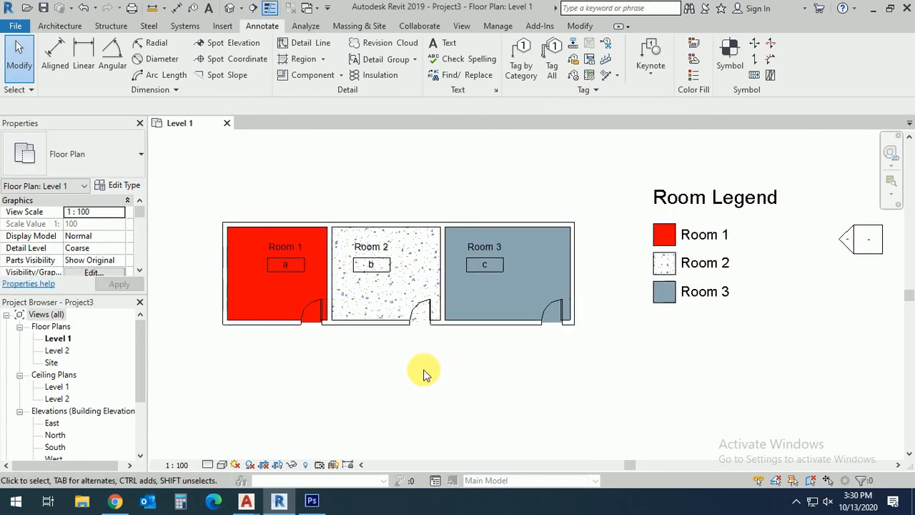